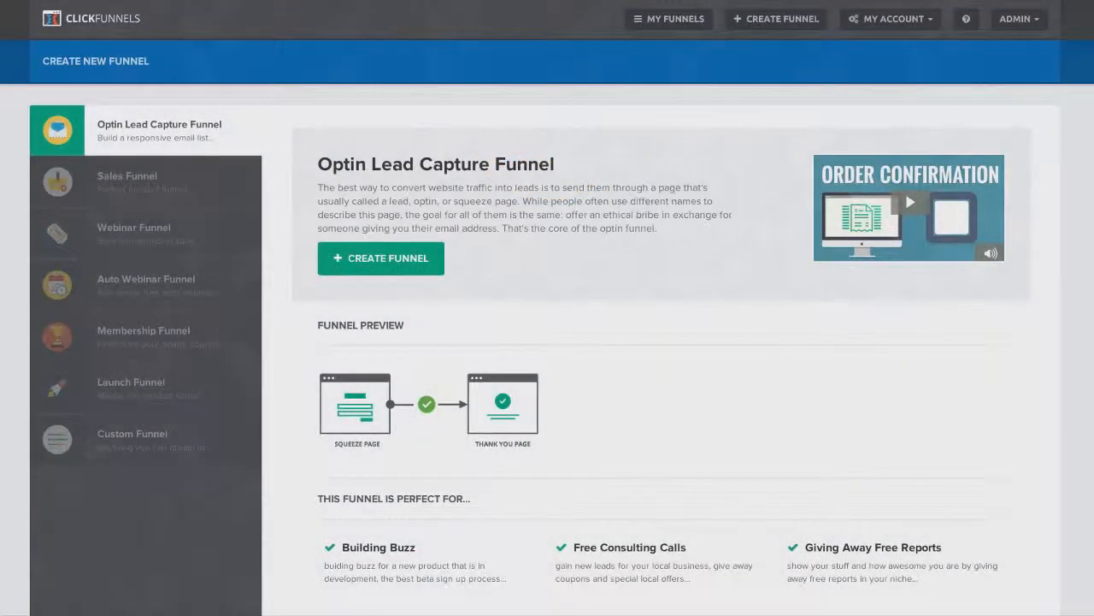
{"action": "mouse_move", "coordinate": [921, 582]}
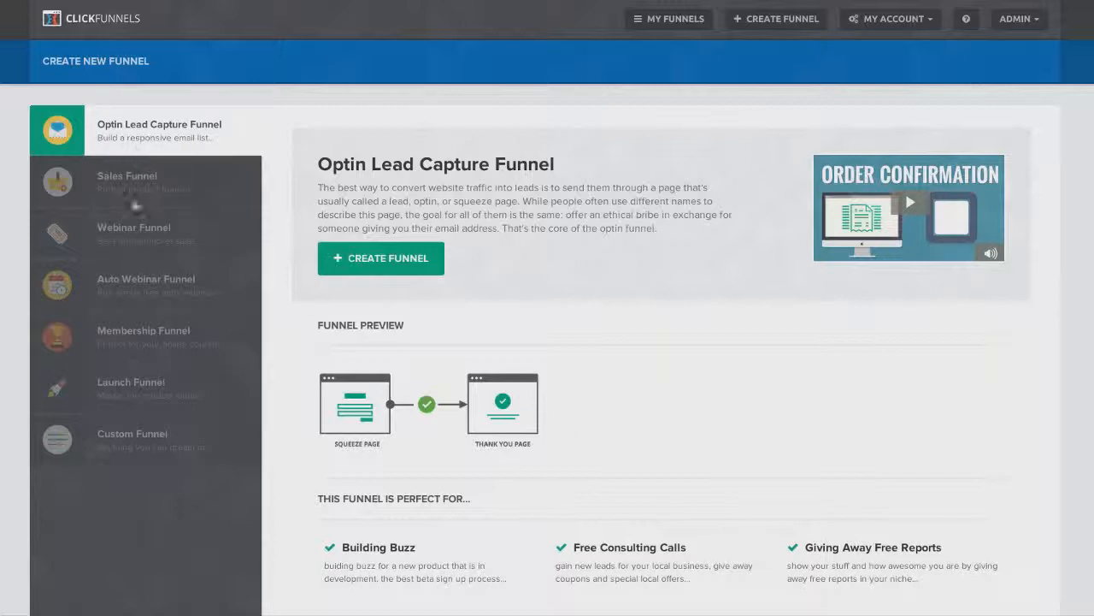
{"action": "mouse_move", "coordinate": [111, 152]}
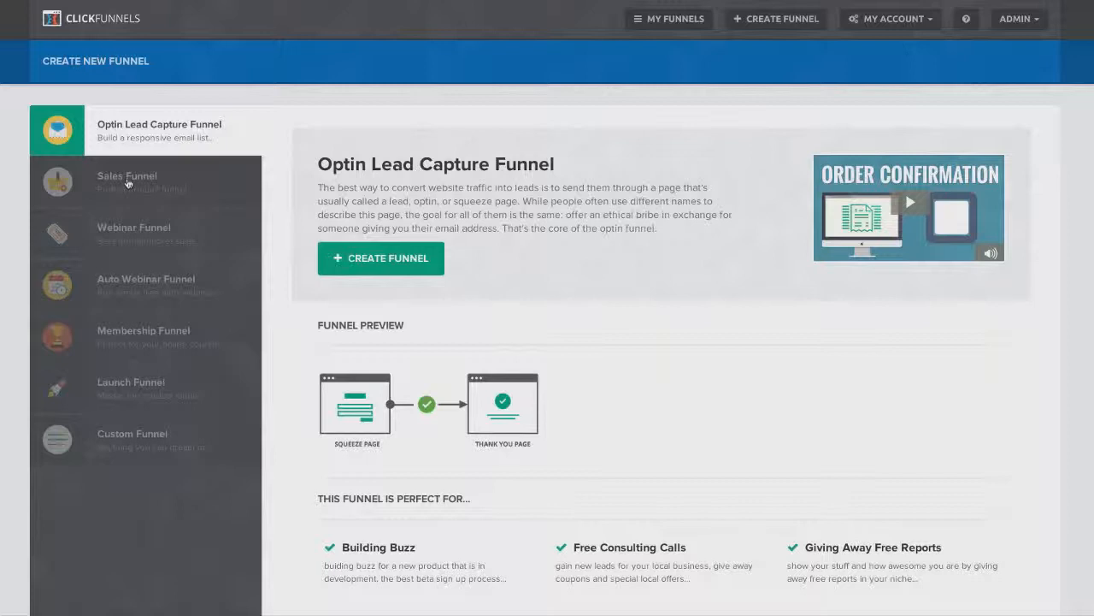
{"action": "mouse_move", "coordinate": [132, 285]}
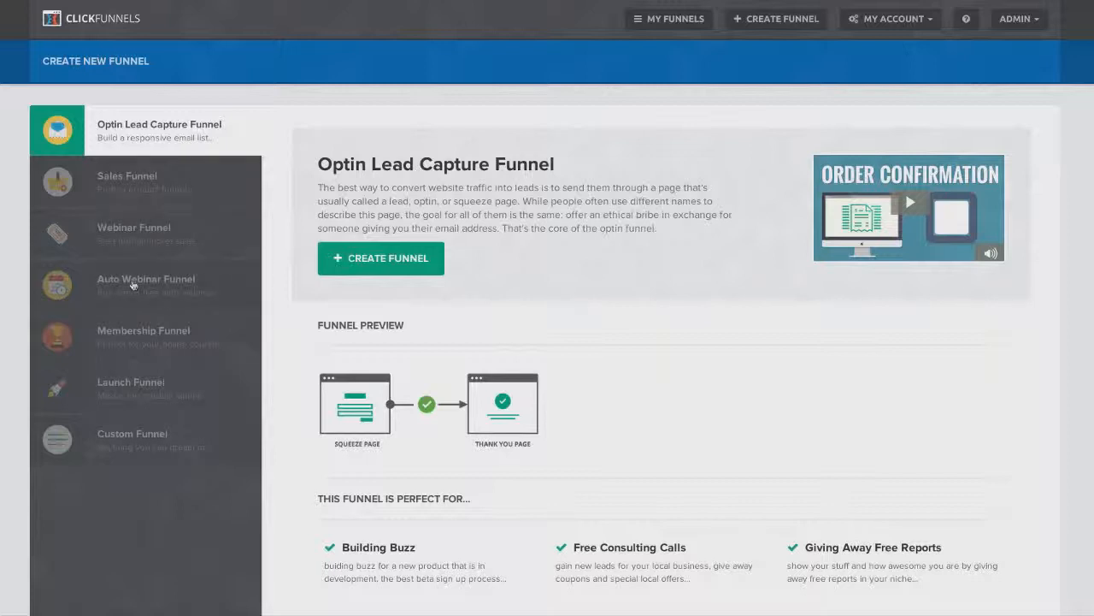
{"action": "mouse_move", "coordinate": [147, 342]}
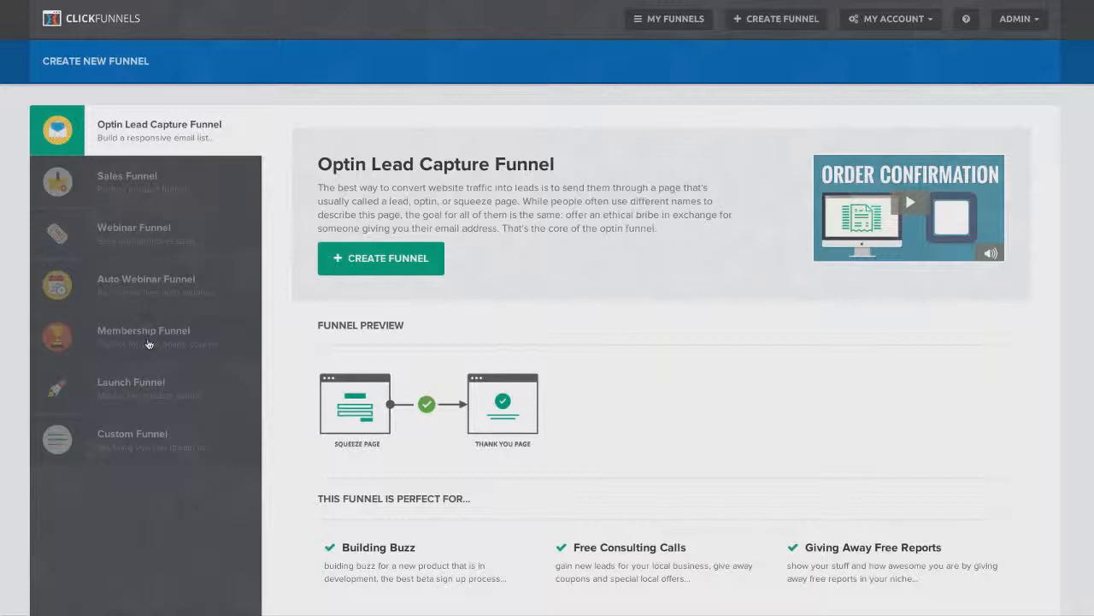
{"action": "mouse_move", "coordinate": [146, 437]}
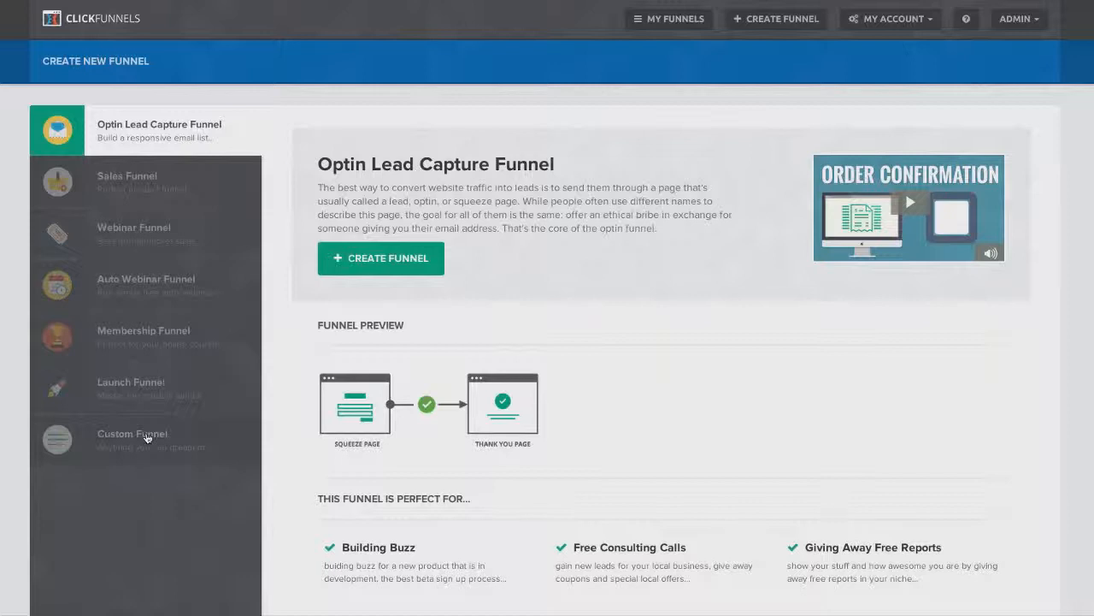
{"action": "mouse_move", "coordinate": [145, 139]}
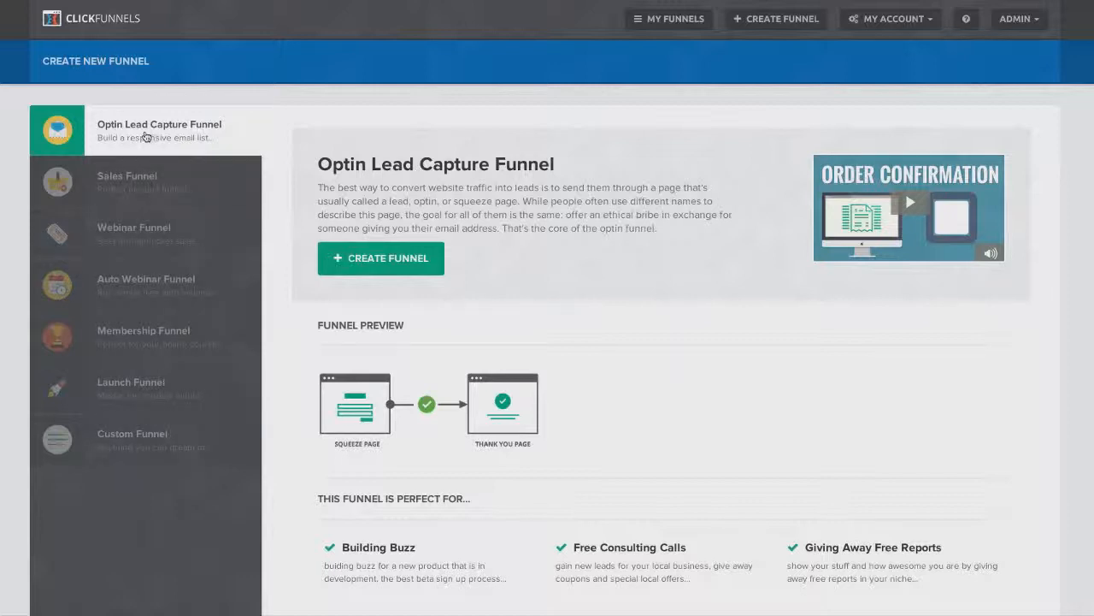
{"action": "mouse_move", "coordinate": [381, 258]}
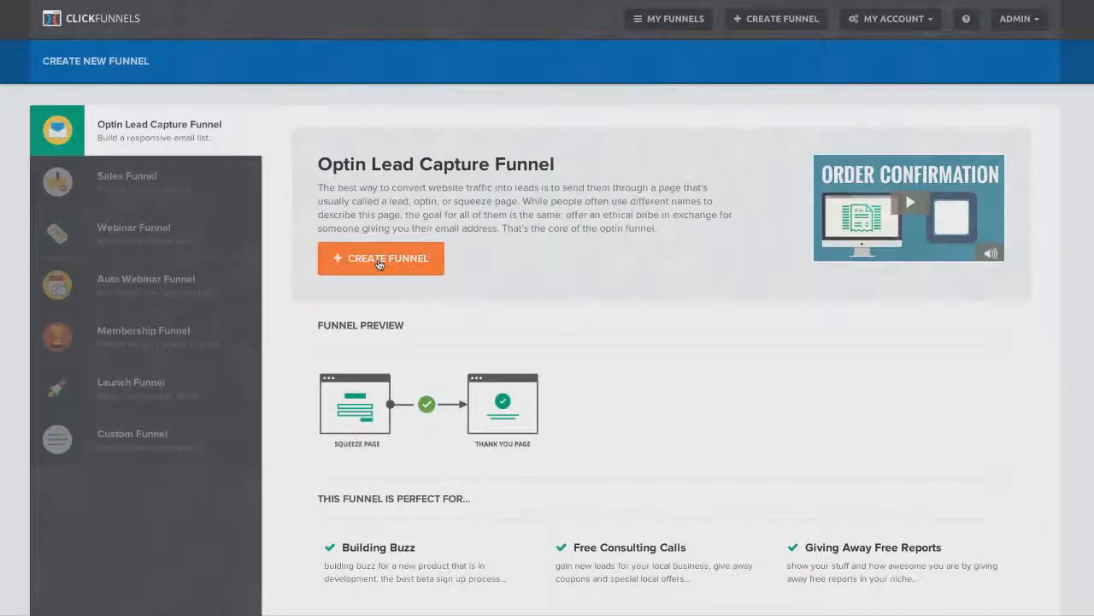
- Create the new DEMO opt-in funnel and browse the Optin page template gallery
{"action": "left_click", "coordinate": [380, 257]}
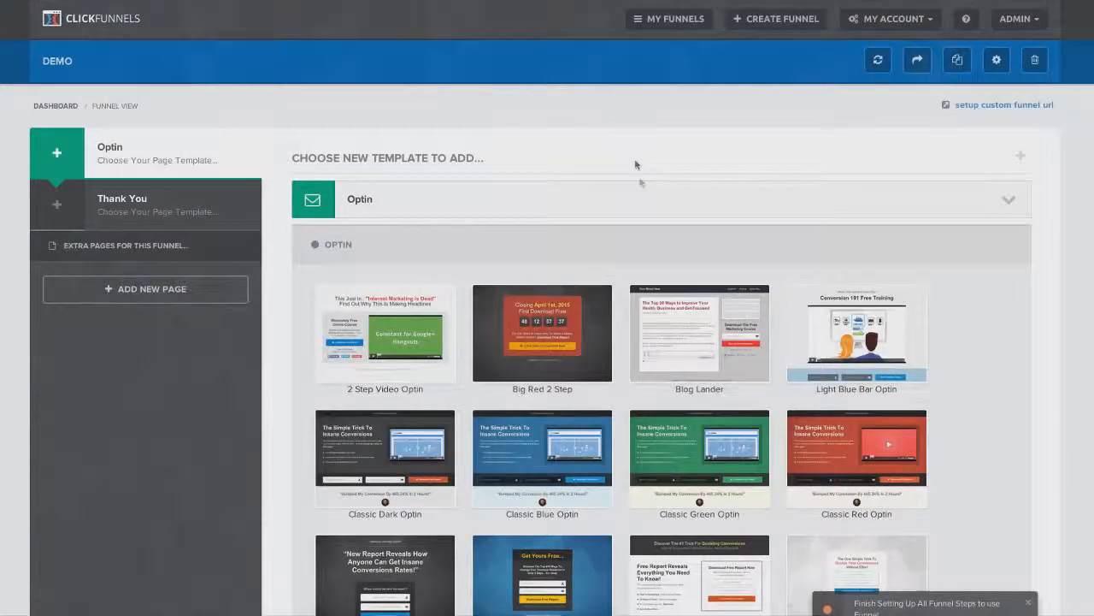
{"action": "mouse_move", "coordinate": [631, 154]}
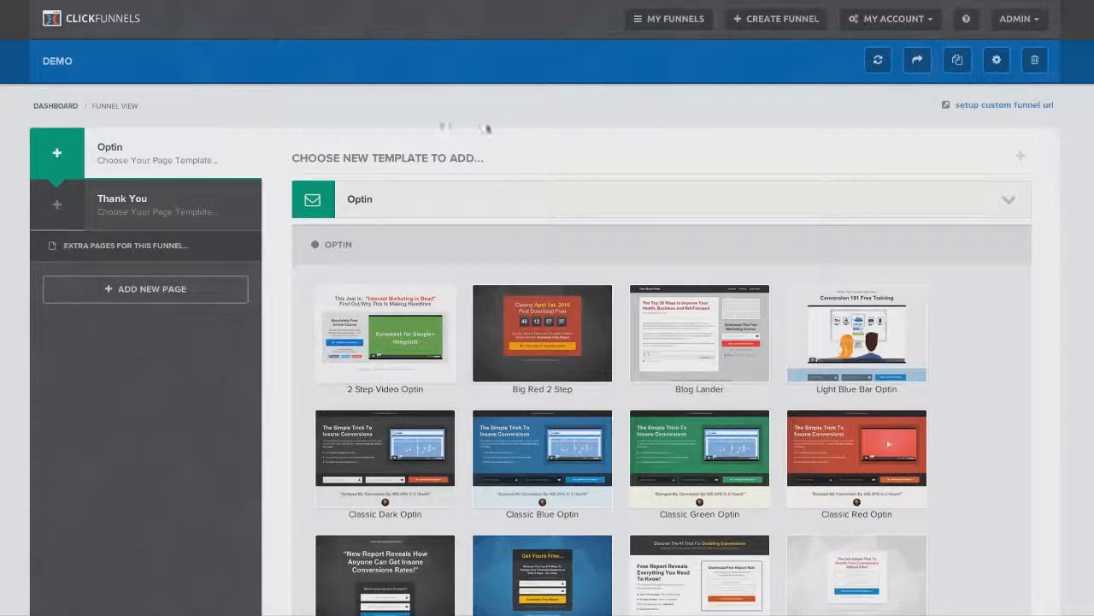
{"action": "mouse_move", "coordinate": [162, 143]}
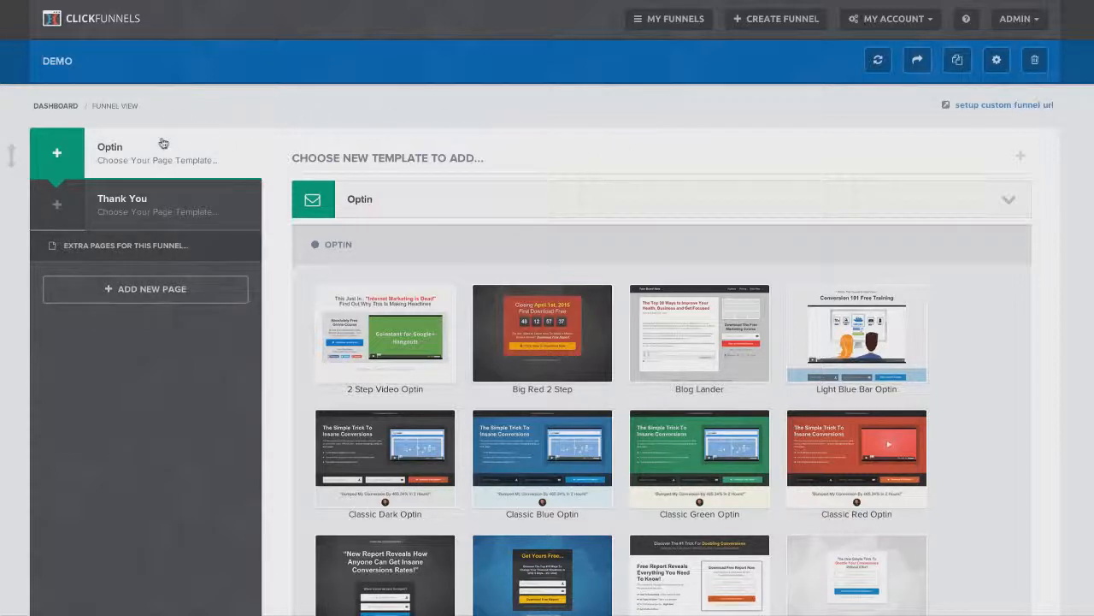
{"action": "mouse_move", "coordinate": [104, 151]}
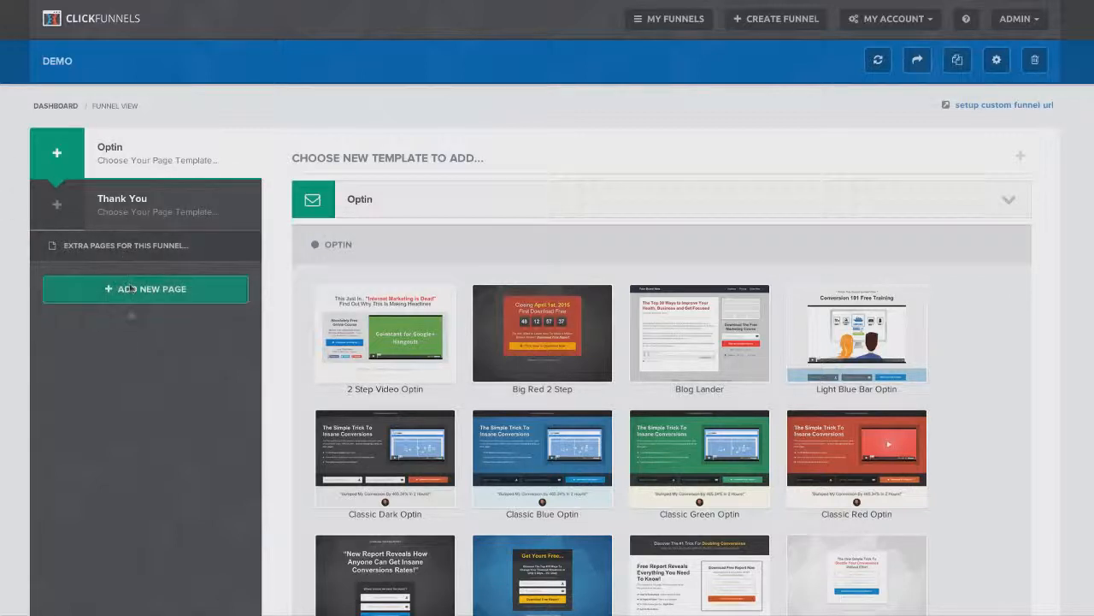
{"action": "mouse_move", "coordinate": [138, 153]}
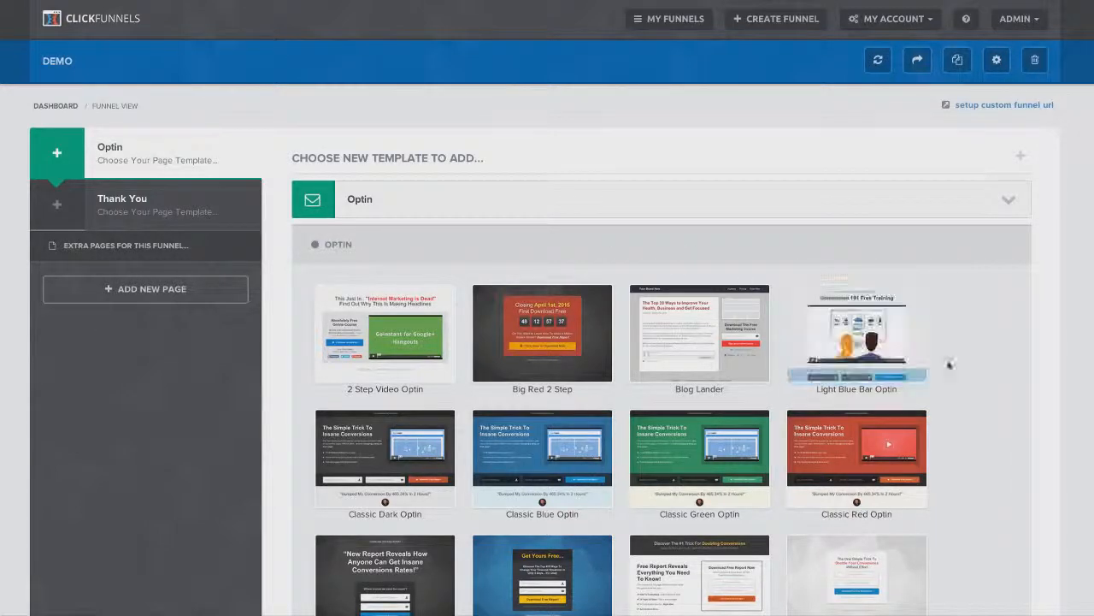
{"action": "scroll", "scroll_direction": "down", "scroll_amount": 3}
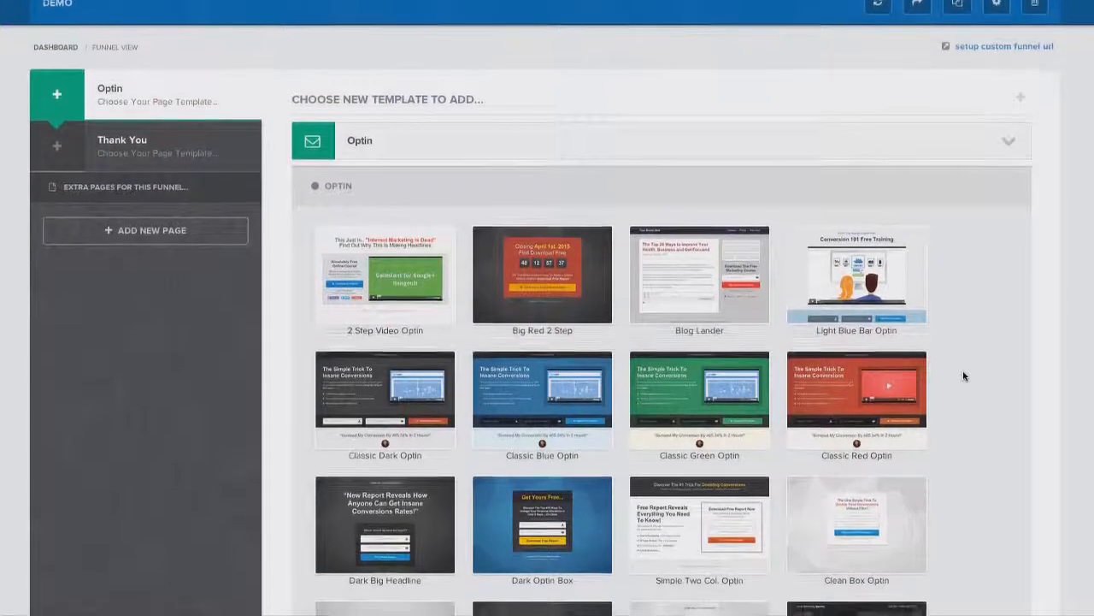
{"action": "scroll", "scroll_direction": "down", "scroll_amount": 3}
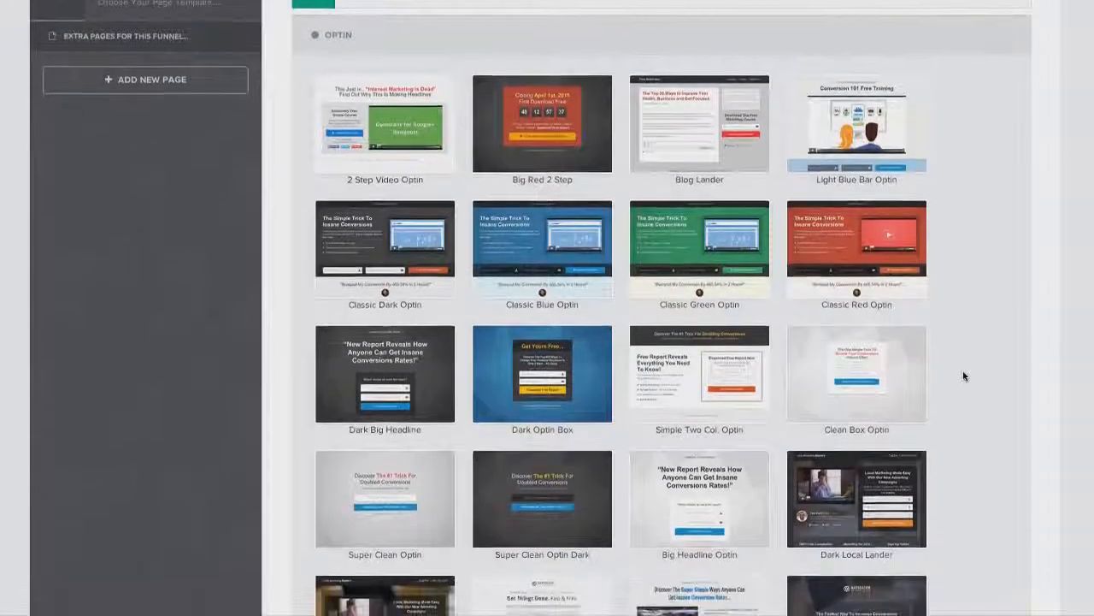
{"action": "scroll", "scroll_direction": "down", "scroll_amount": 3}
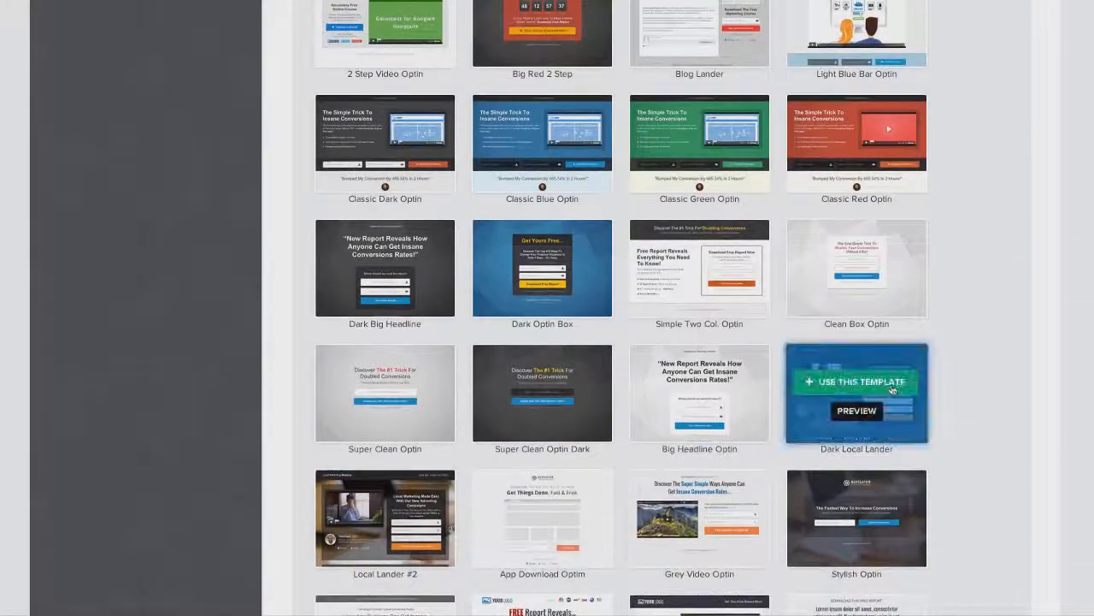
{"action": "scroll", "scroll_direction": "up", "scroll_amount": 3}
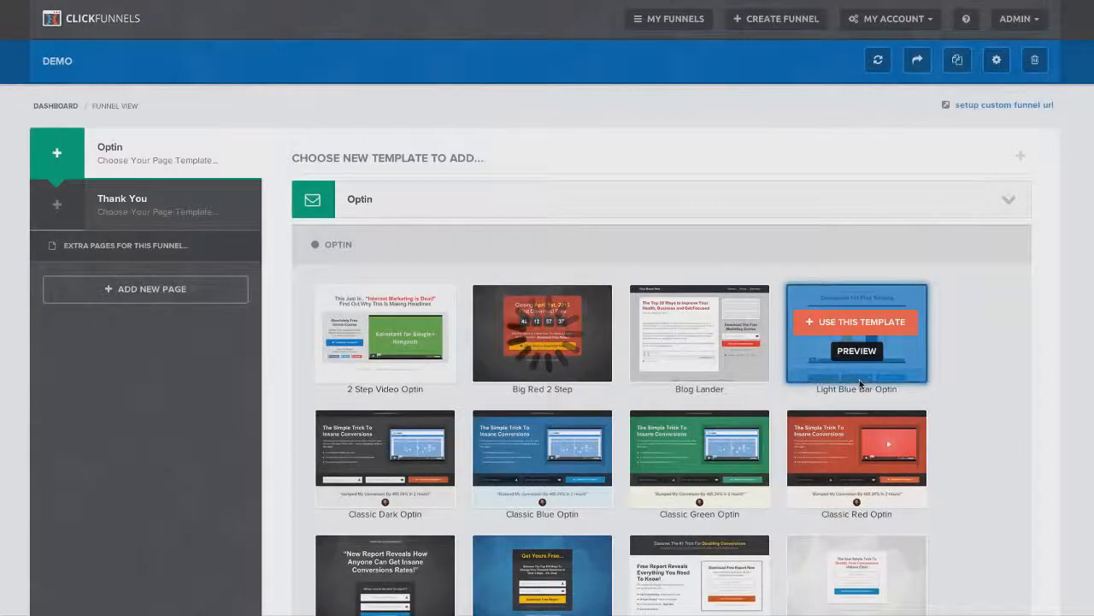
- Apply the dark local-lander template to the Optin page
{"action": "left_click", "coordinate": [856, 321]}
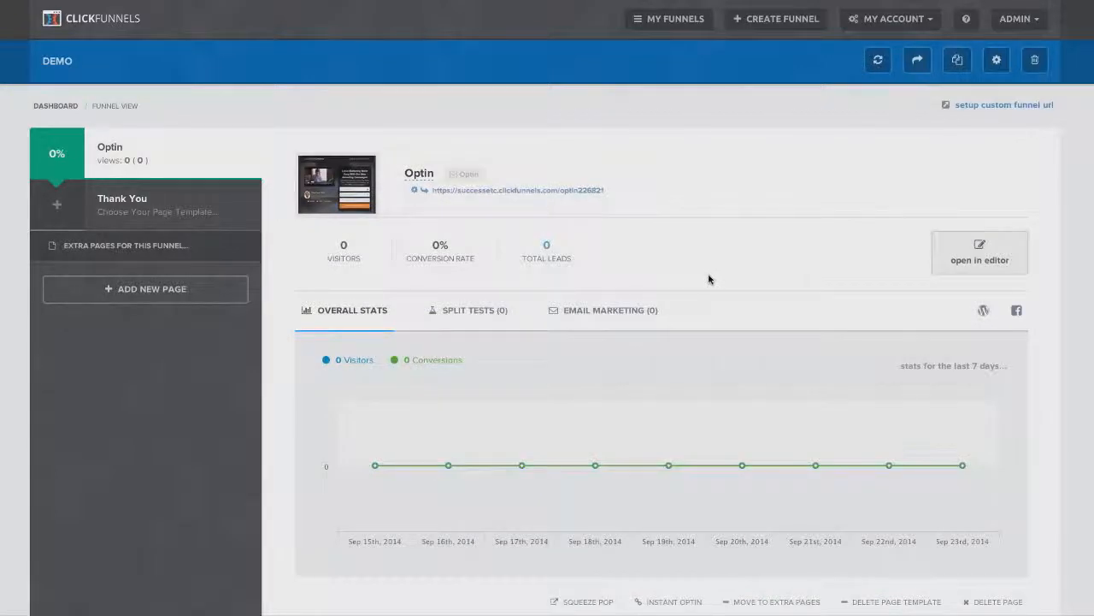
{"action": "mouse_move", "coordinate": [595, 464]}
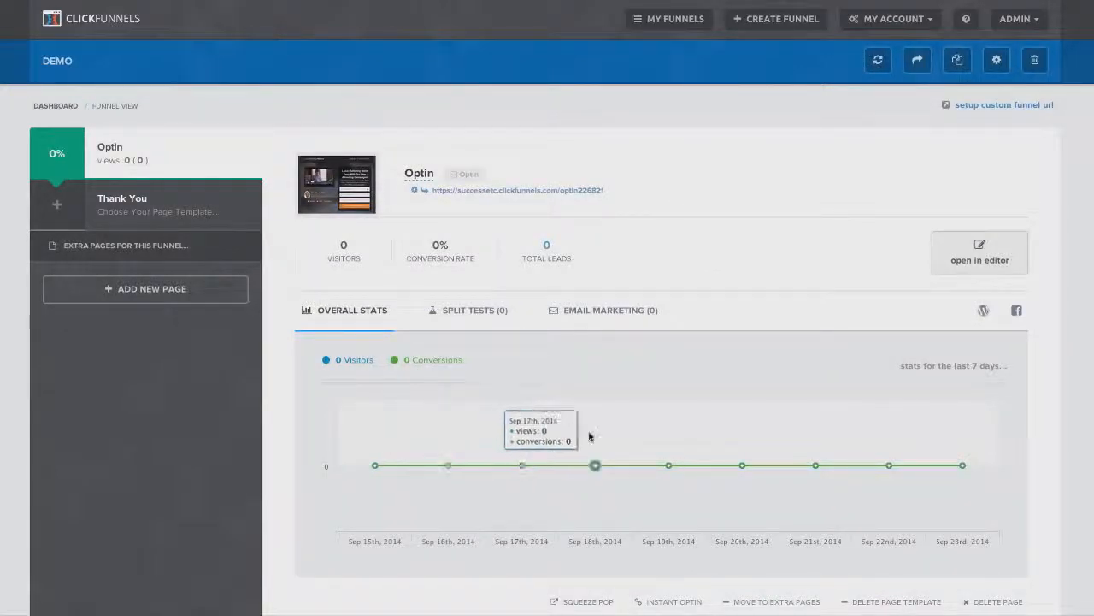
{"action": "mouse_move", "coordinate": [776, 334]}
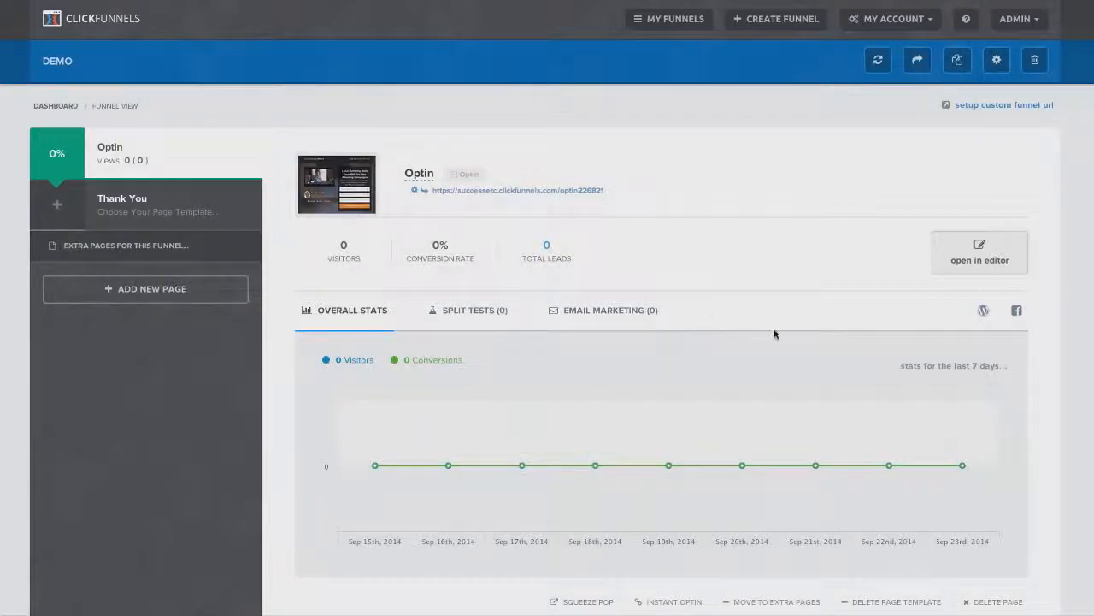
{"action": "mouse_move", "coordinate": [781, 273]}
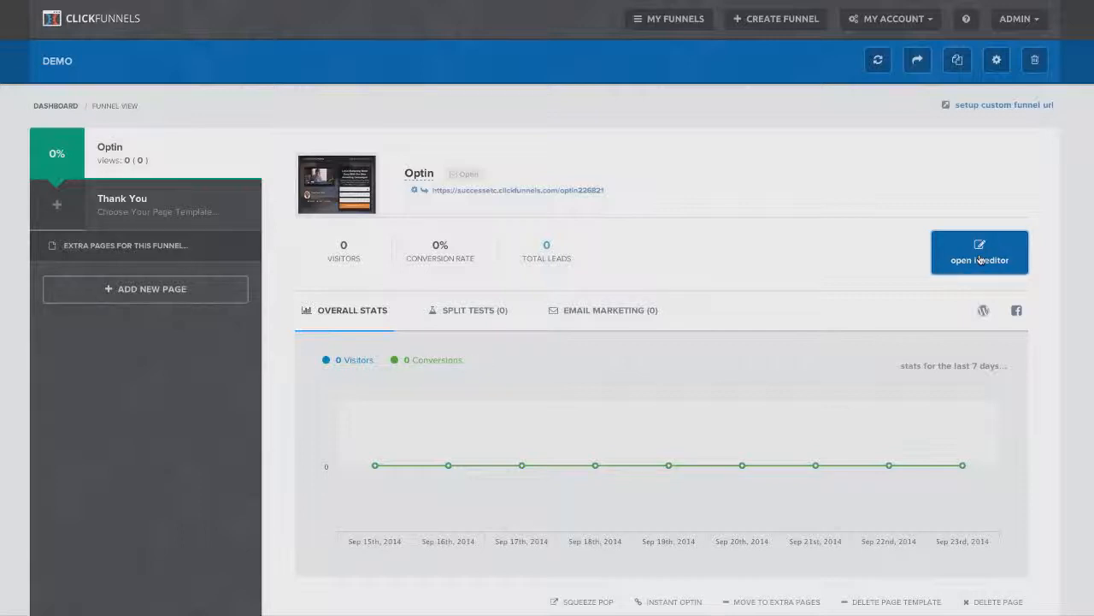
- Edit the Optin page and change its main headline to 'My Awesome Headline'
{"action": "left_click", "coordinate": [980, 260]}
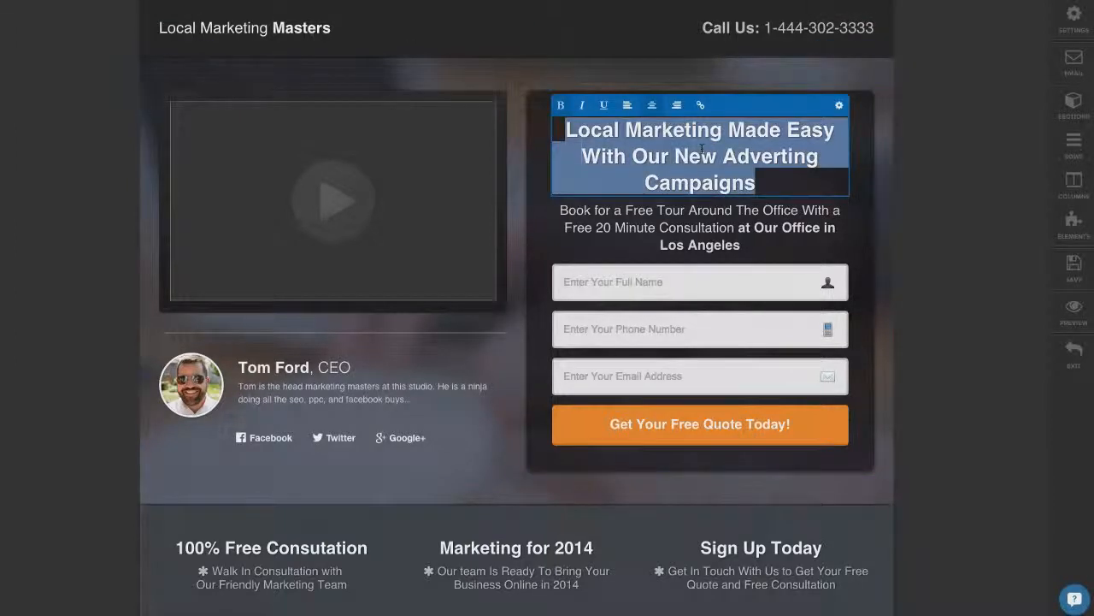
{"action": "type", "text": "M"}
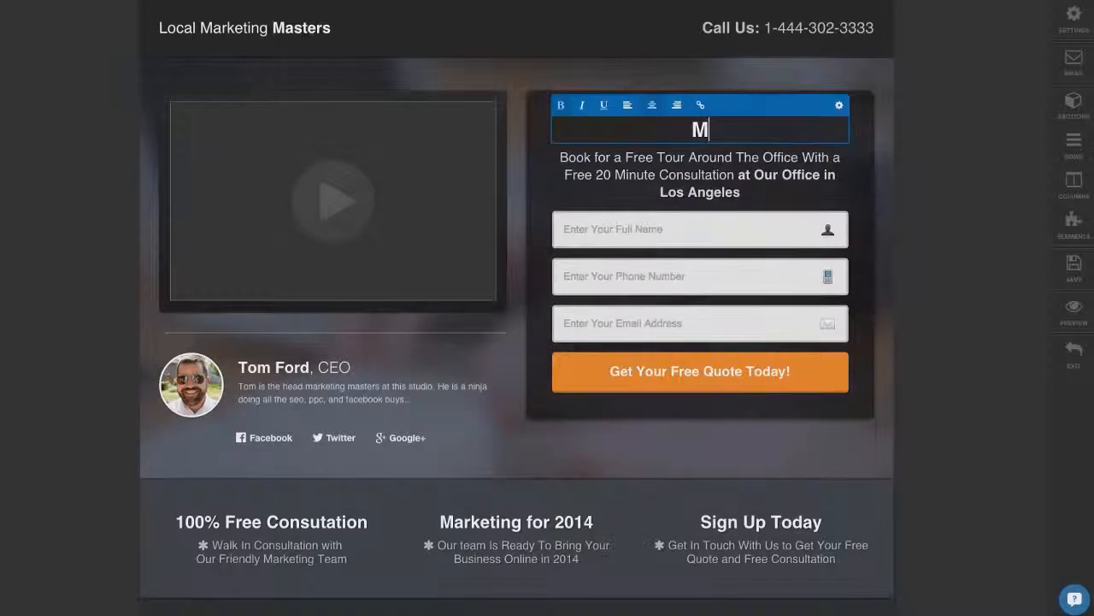
{"action": "type", "text": "y Awesome Headline"}
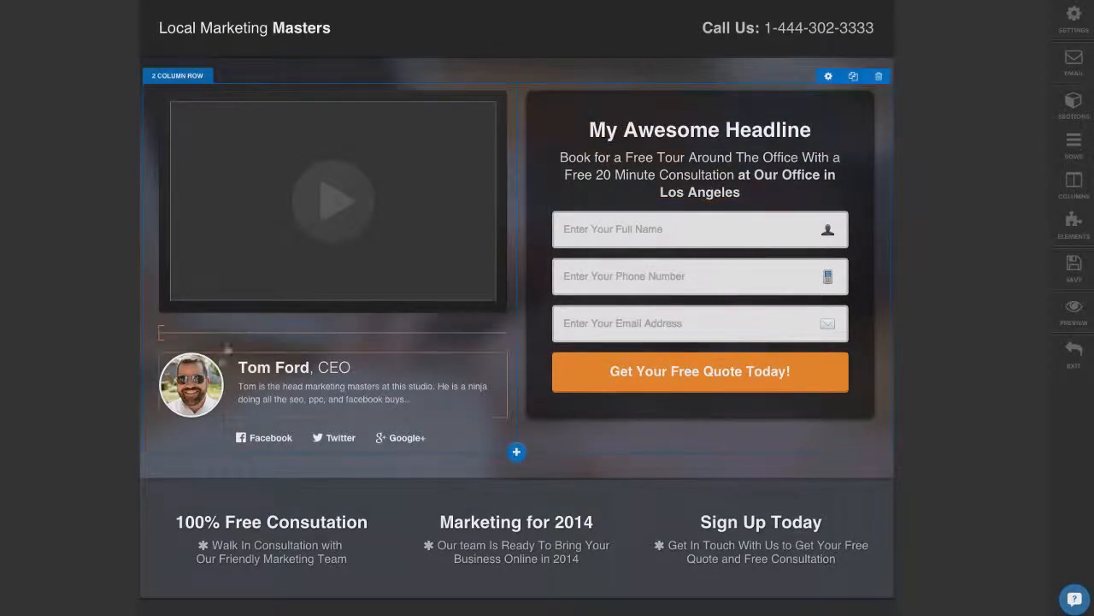
{"action": "left_click", "coordinate": [367, 385]}
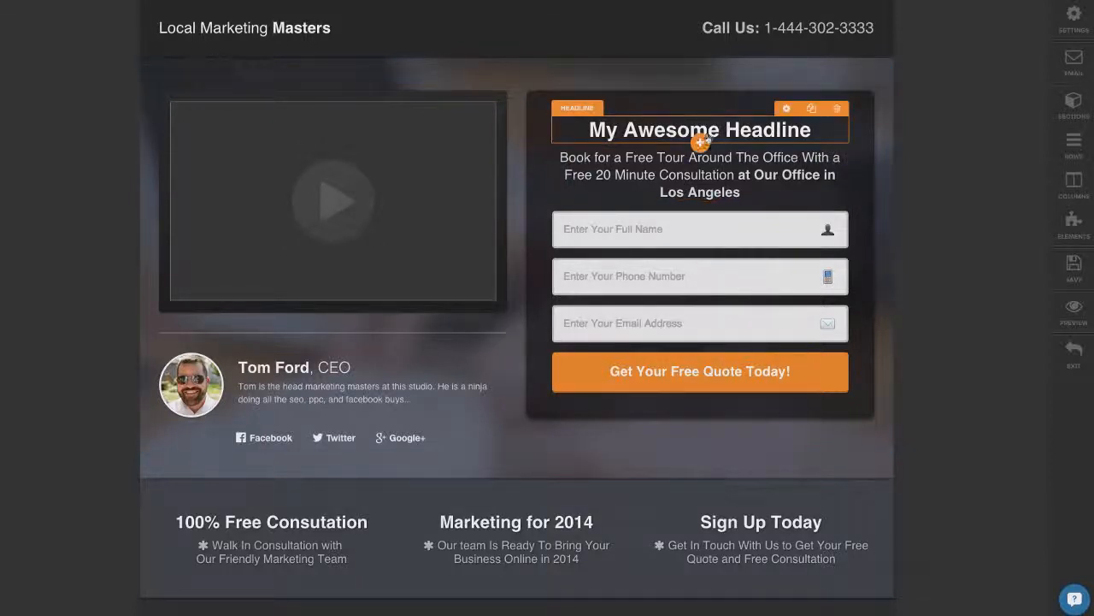
- Add a countdown timer under the headline with white digits in Circle Line style
{"action": "left_click", "coordinate": [1073, 226]}
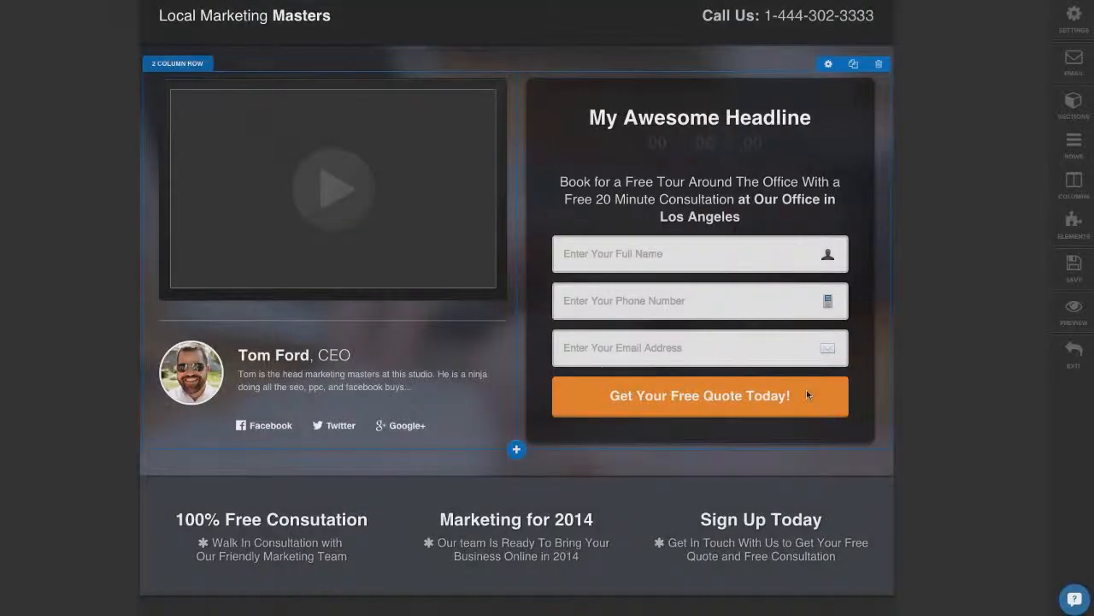
{"action": "left_click", "coordinate": [700, 143]}
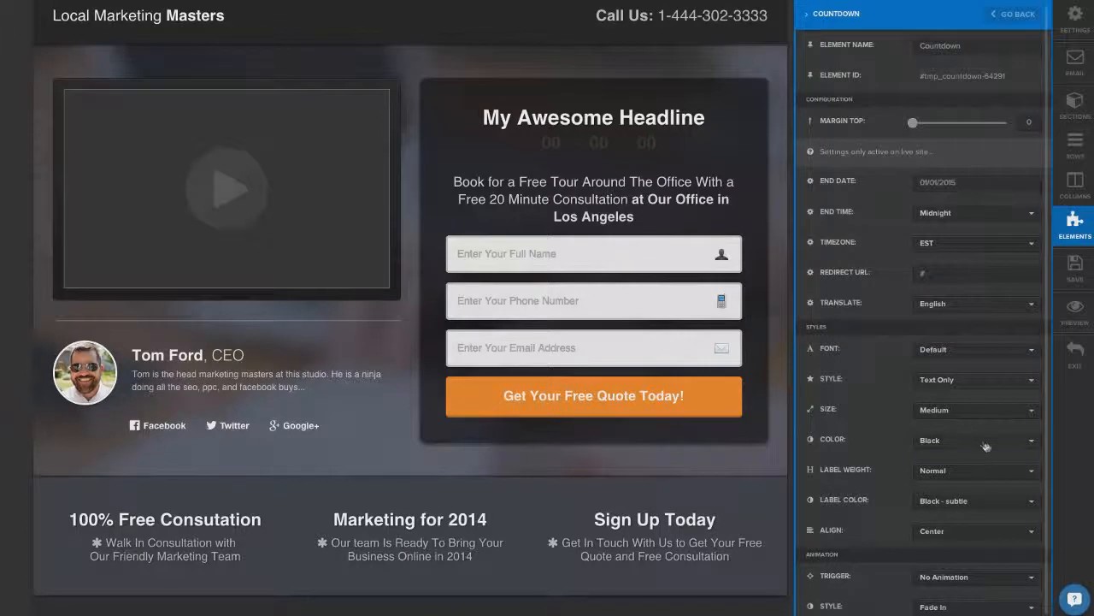
{"action": "left_click", "coordinate": [974, 440]}
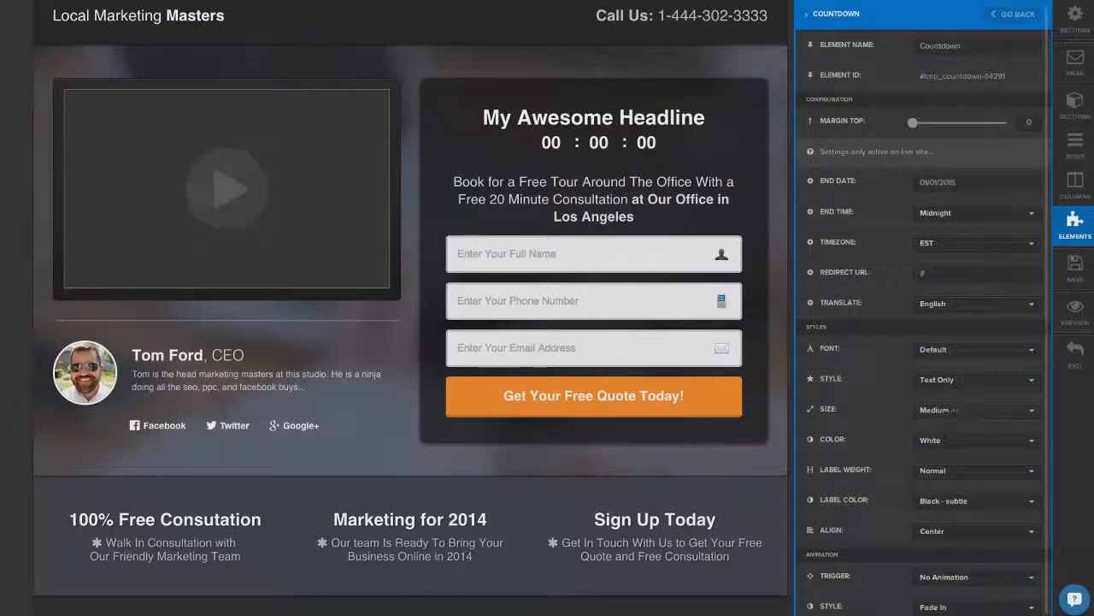
{"action": "left_click", "coordinate": [974, 379]}
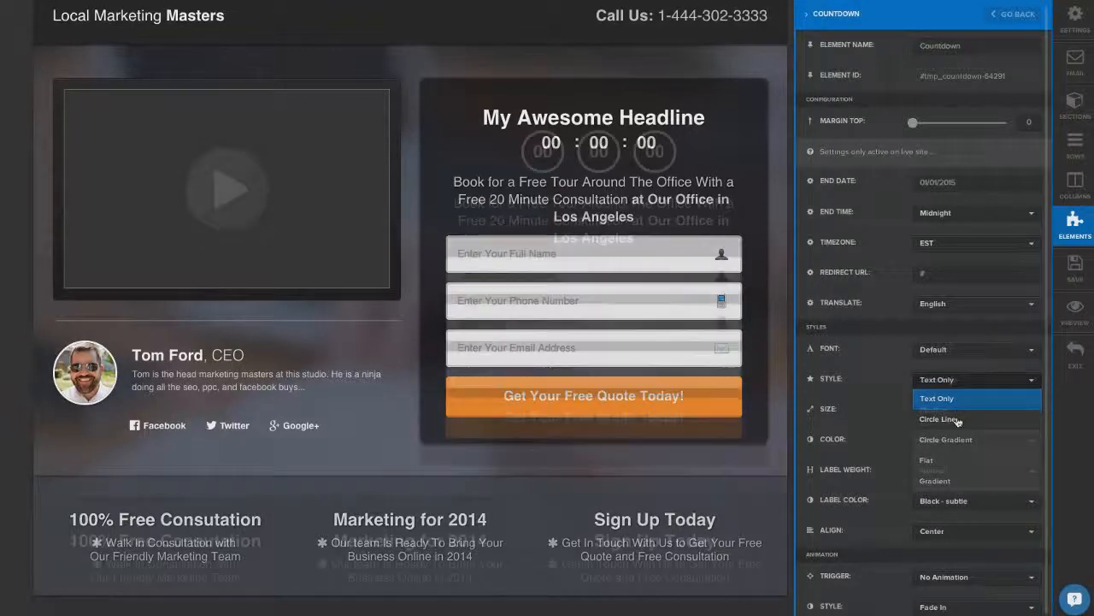
{"action": "left_click", "coordinate": [938, 419]}
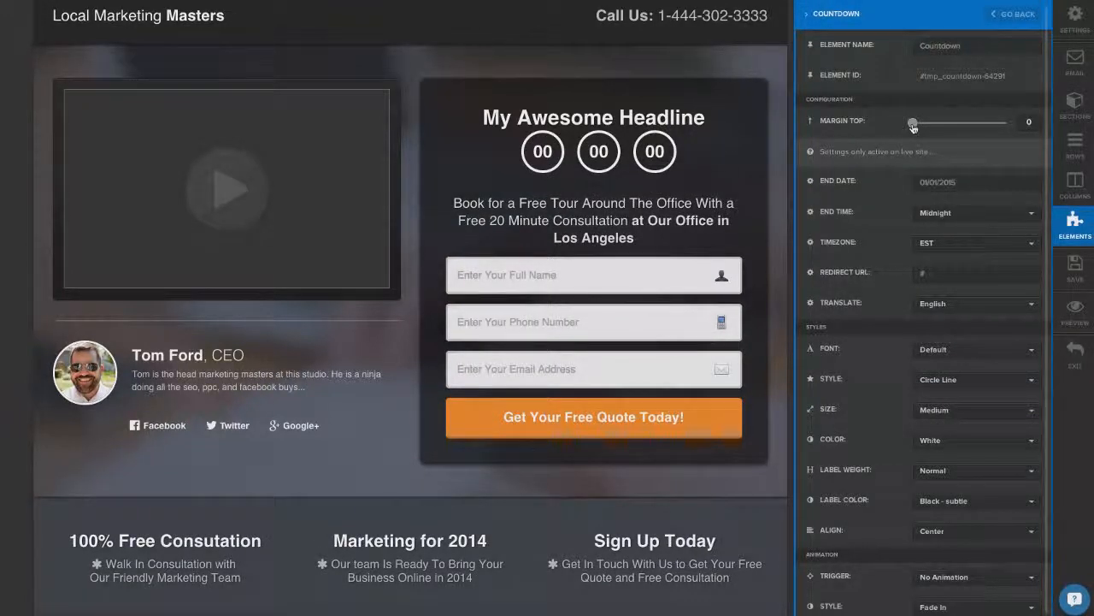
{"action": "left_click_drag", "start_coordinate": [913, 122], "coordinate": [922, 121]}
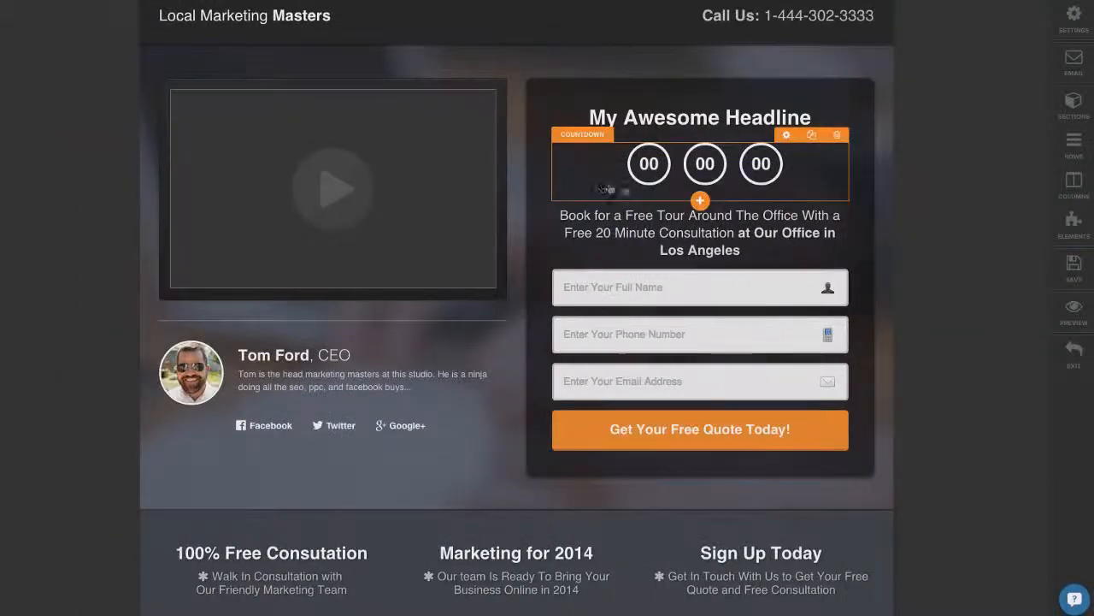
{"action": "mouse_move", "coordinate": [914, 244]}
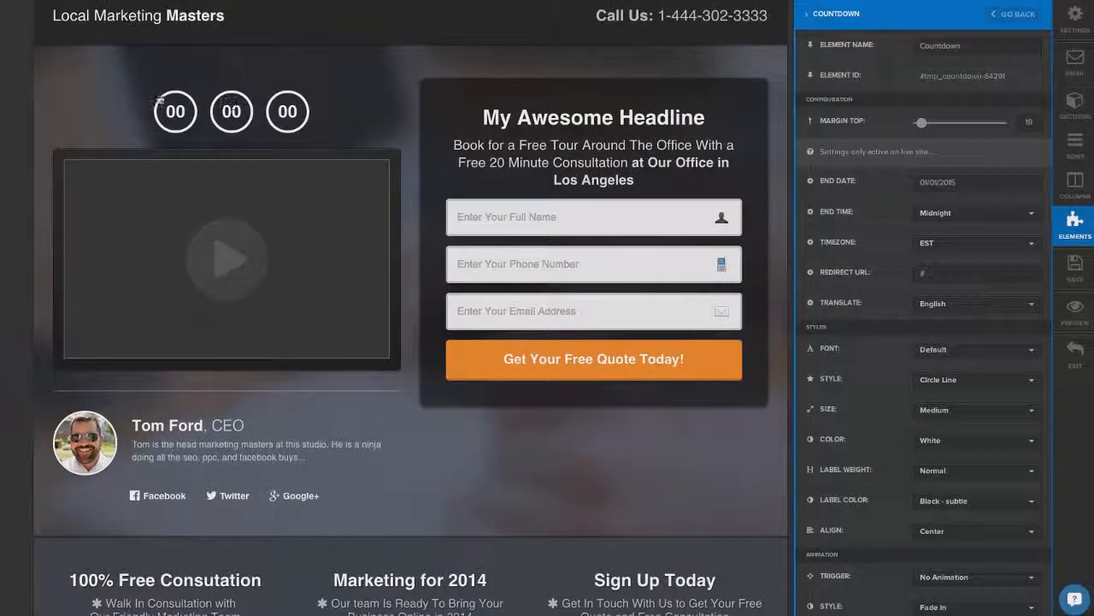
- Move the countdown timer into the left column beneath the video
{"action": "left_click", "coordinate": [1012, 13]}
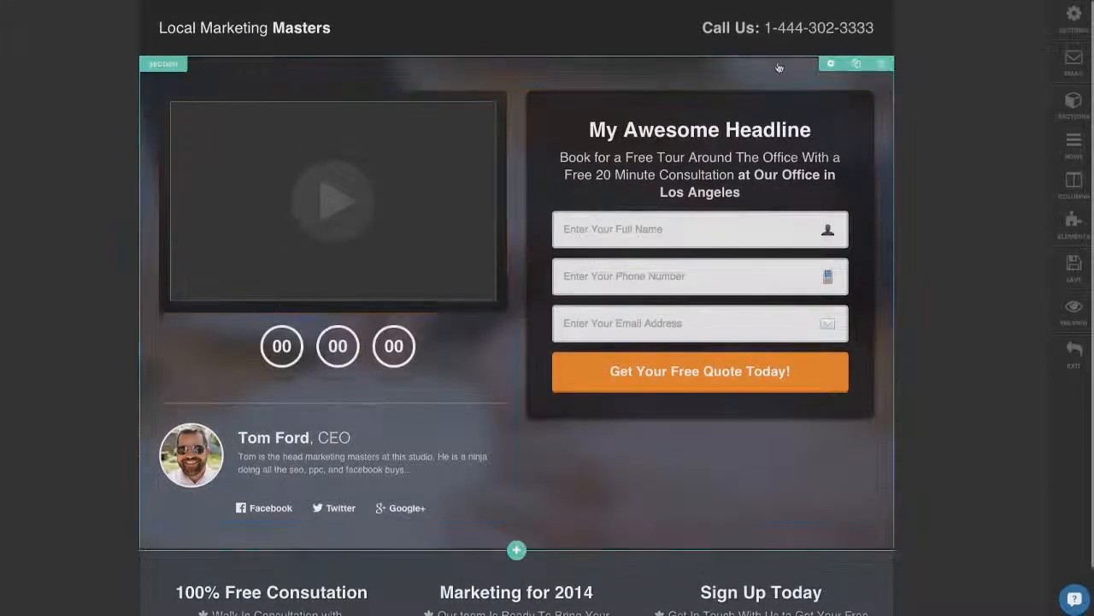
{"action": "scroll", "scroll_direction": "down", "scroll_amount": 3}
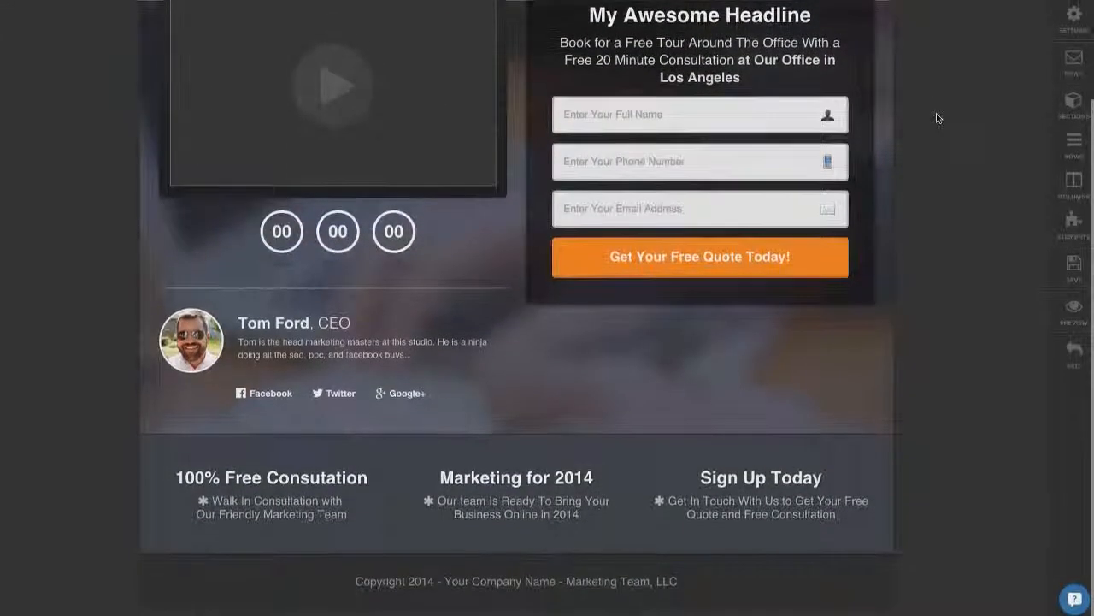
{"action": "scroll", "scroll_direction": "up", "scroll_amount": 3}
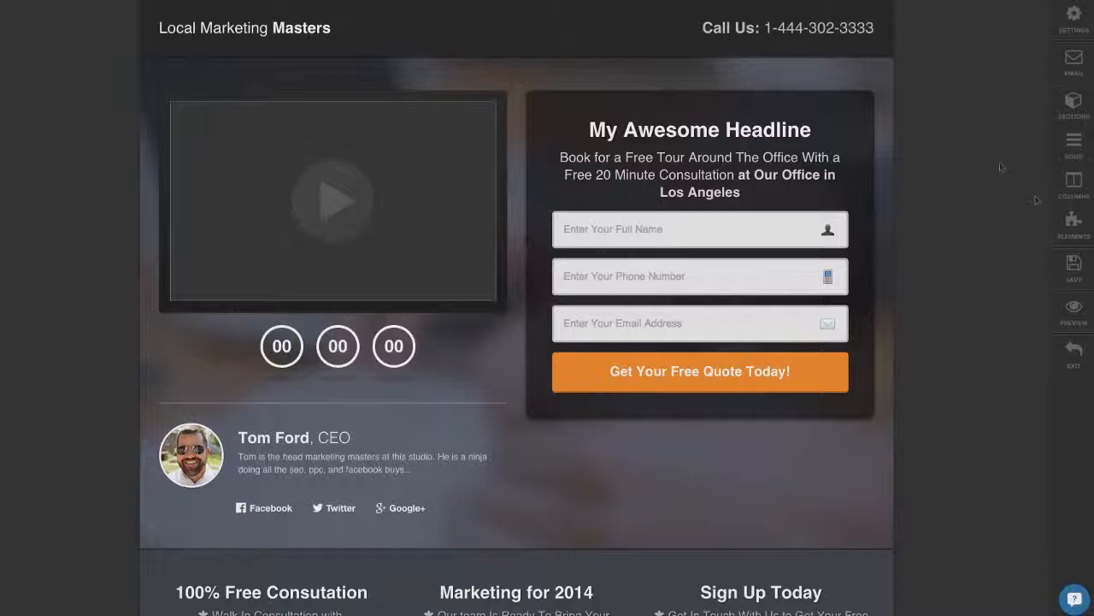
{"action": "left_click", "coordinate": [1073, 267]}
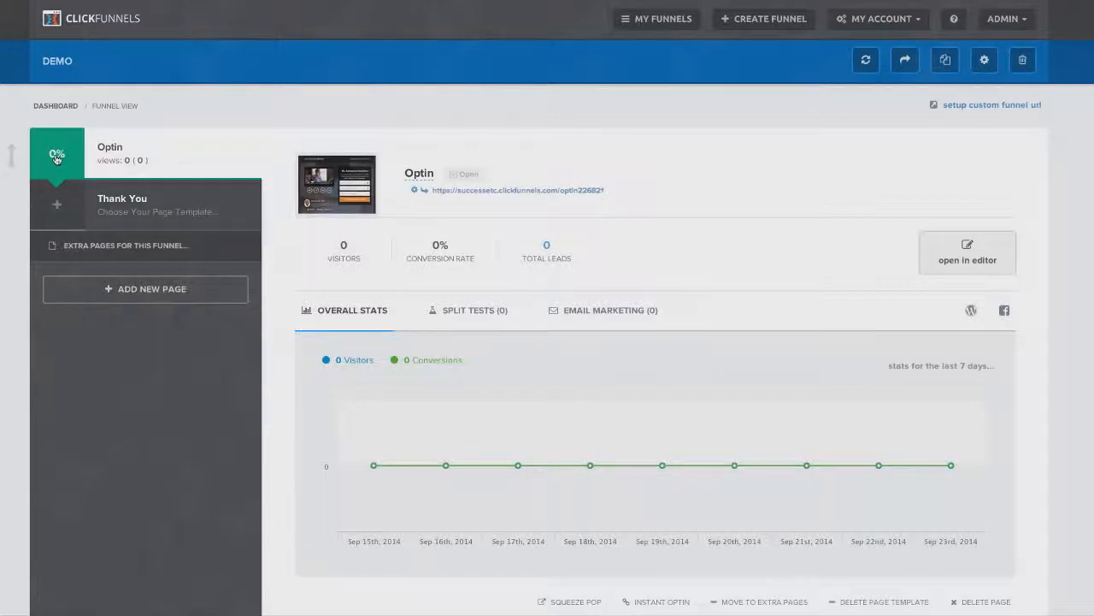
{"action": "mouse_move", "coordinate": [57, 204]}
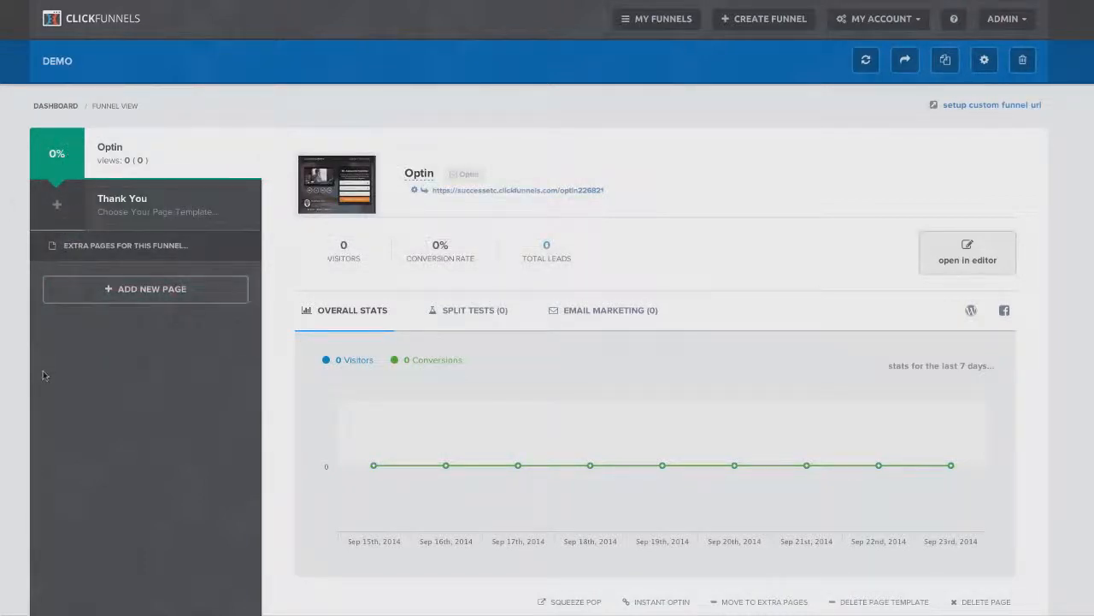
{"action": "mouse_move", "coordinate": [34, 400]}
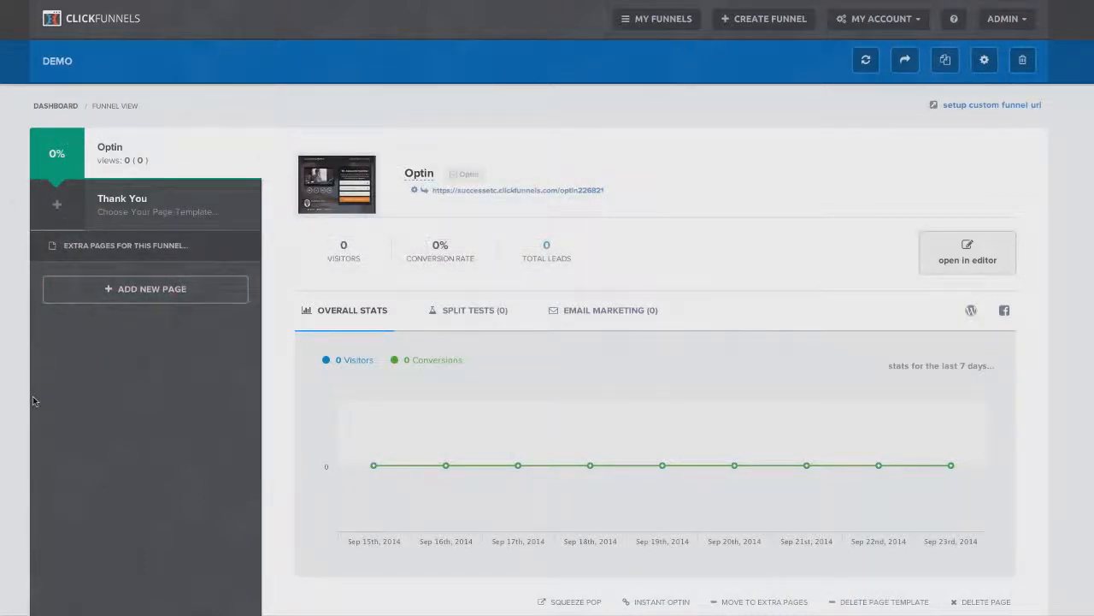
{"action": "mouse_move", "coordinate": [547, 248]}
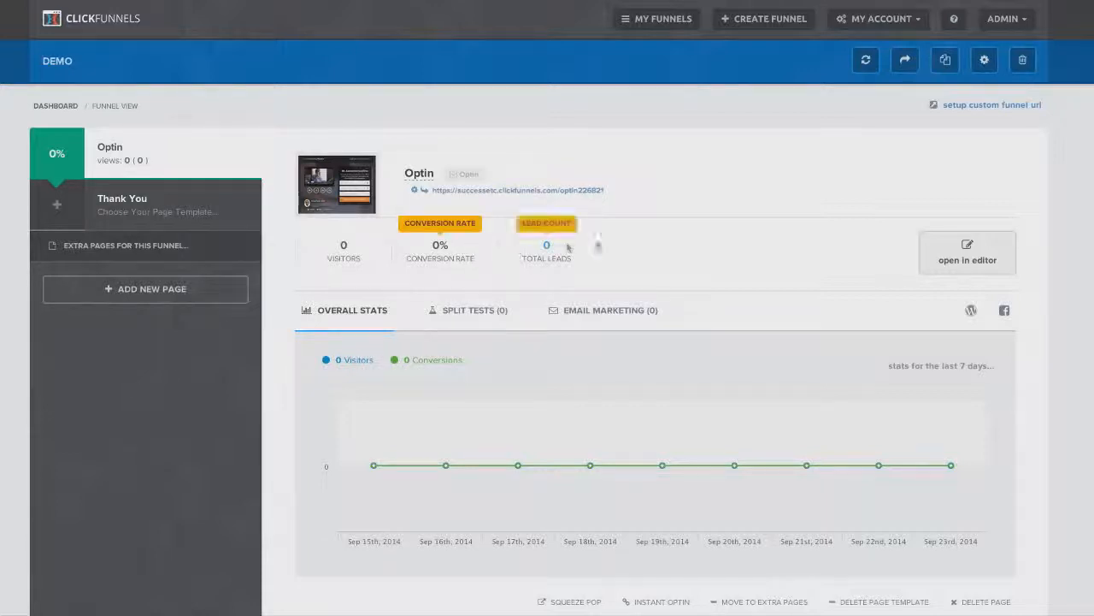
{"action": "mouse_move", "coordinate": [706, 240]}
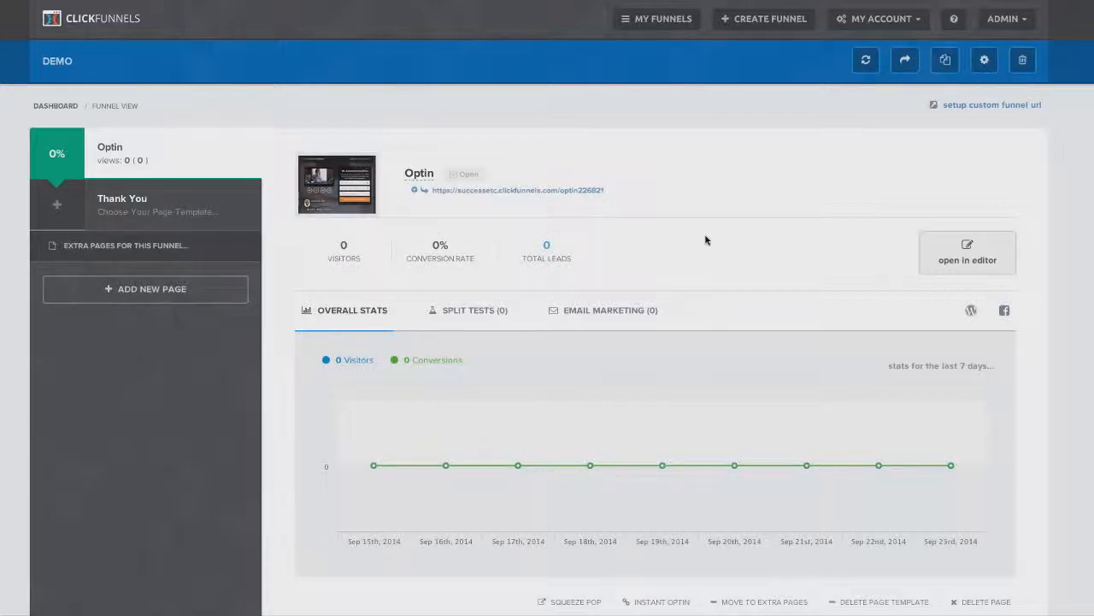
{"action": "mouse_move", "coordinate": [477, 252]}
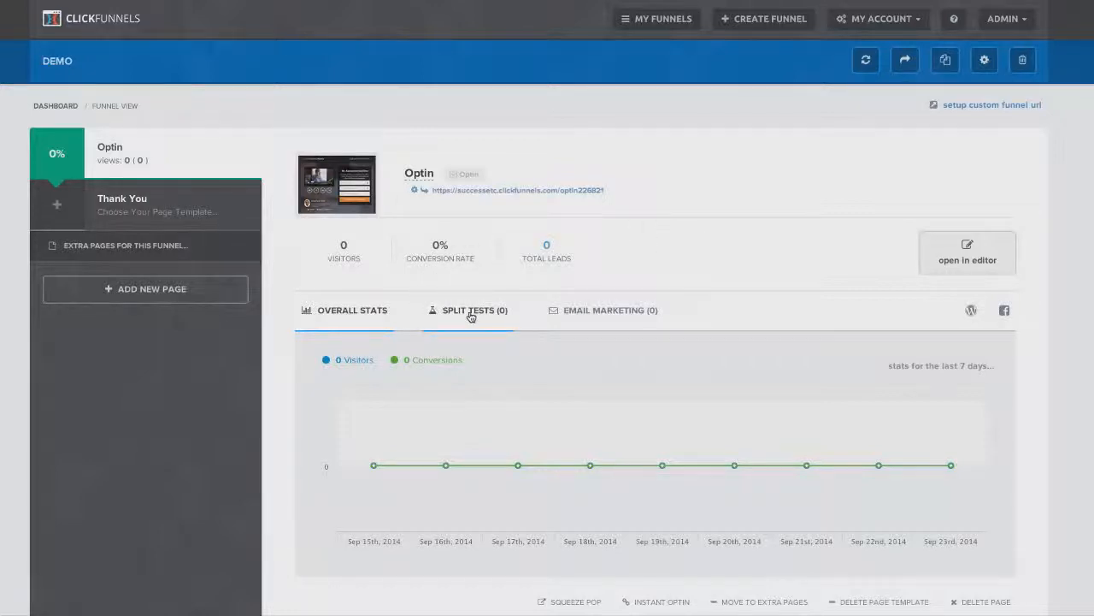
- Show the Optin page's Split Tests and start creating a new split test
{"action": "left_click", "coordinate": [468, 310]}
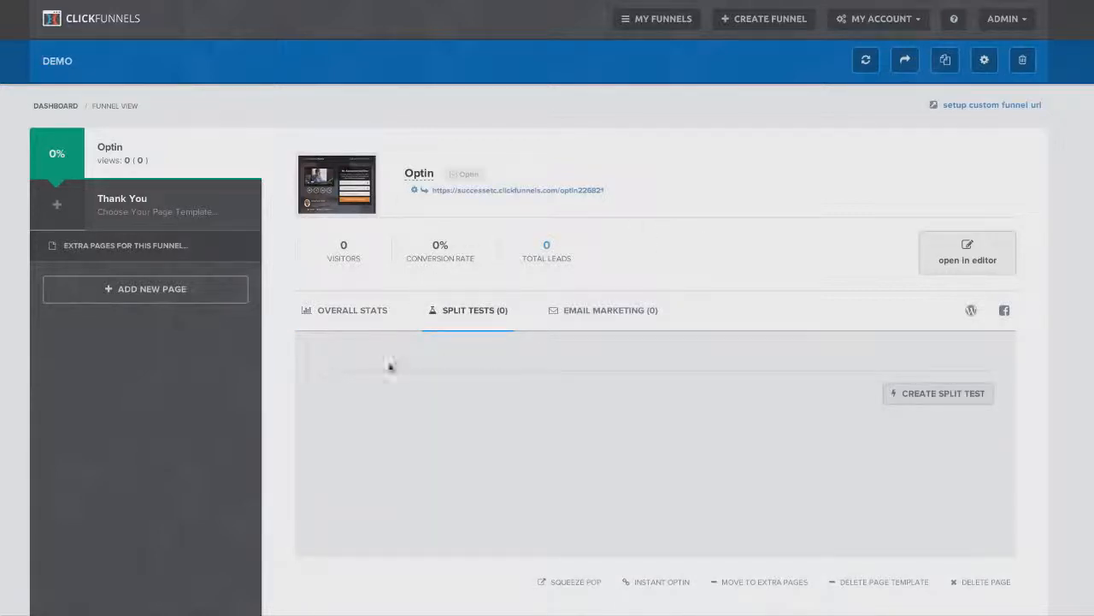
{"action": "mouse_move", "coordinate": [454, 366]}
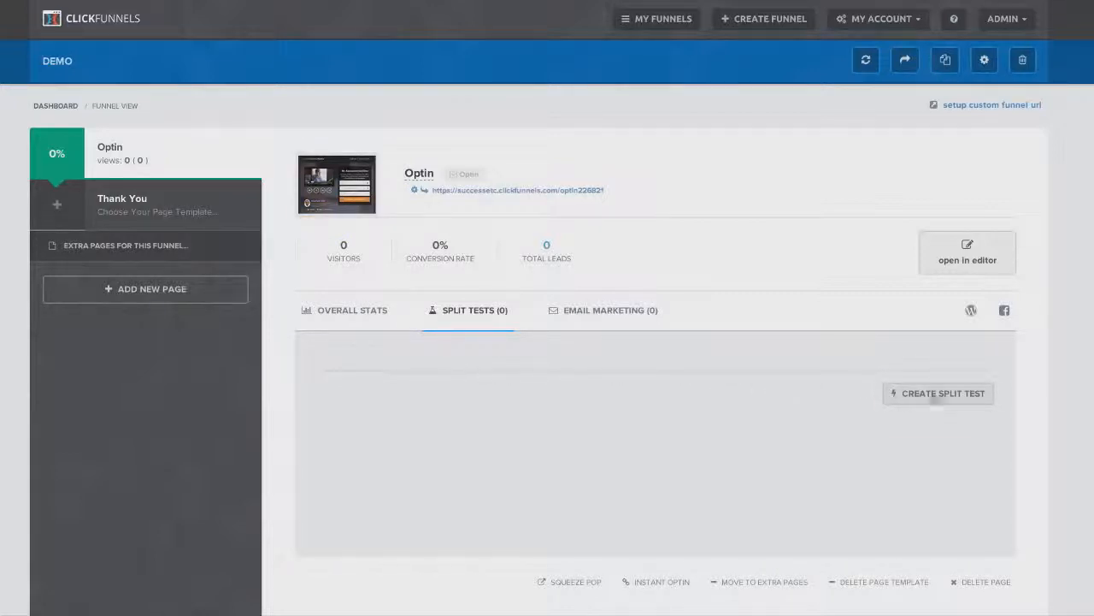
{"action": "left_click", "coordinate": [938, 394]}
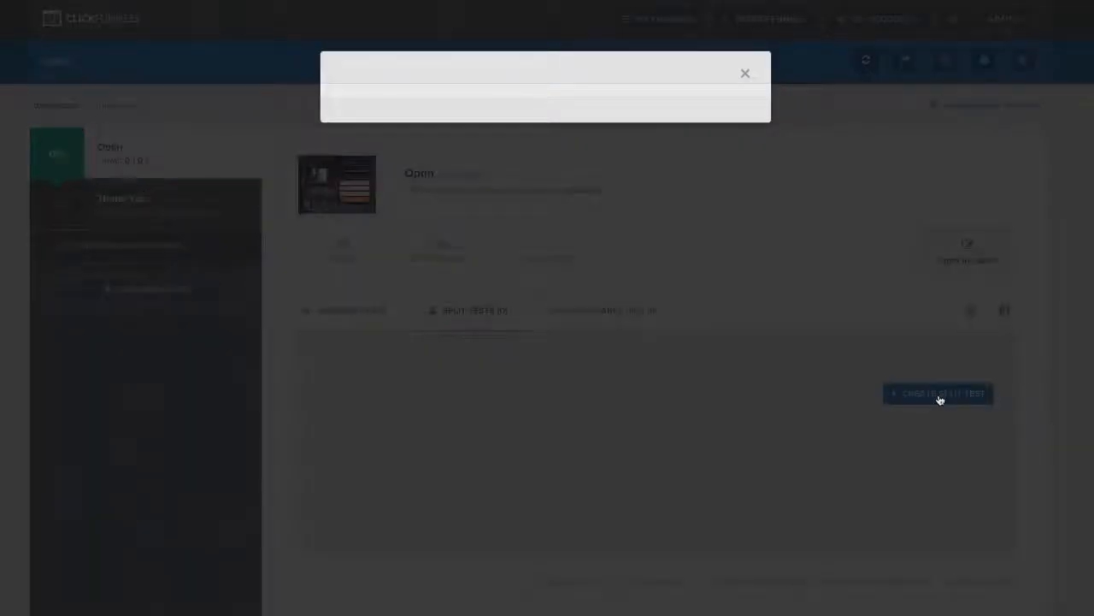
- Create split-test versions v2 and v3, each copied from the original Optin page
{"action": "left_click", "coordinate": [938, 394]}
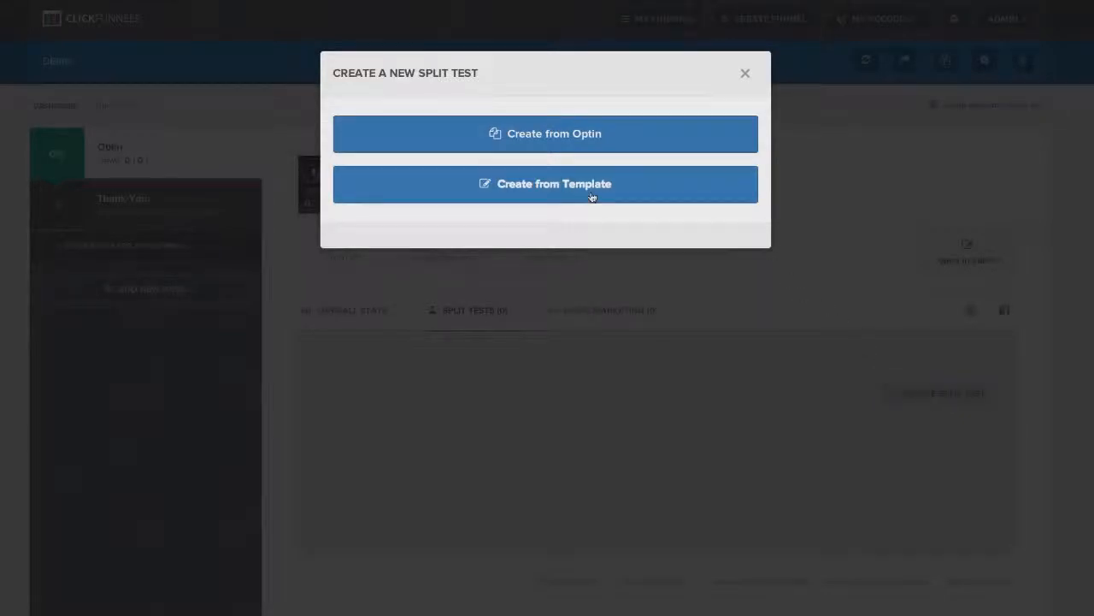
{"action": "mouse_move", "coordinate": [548, 188]}
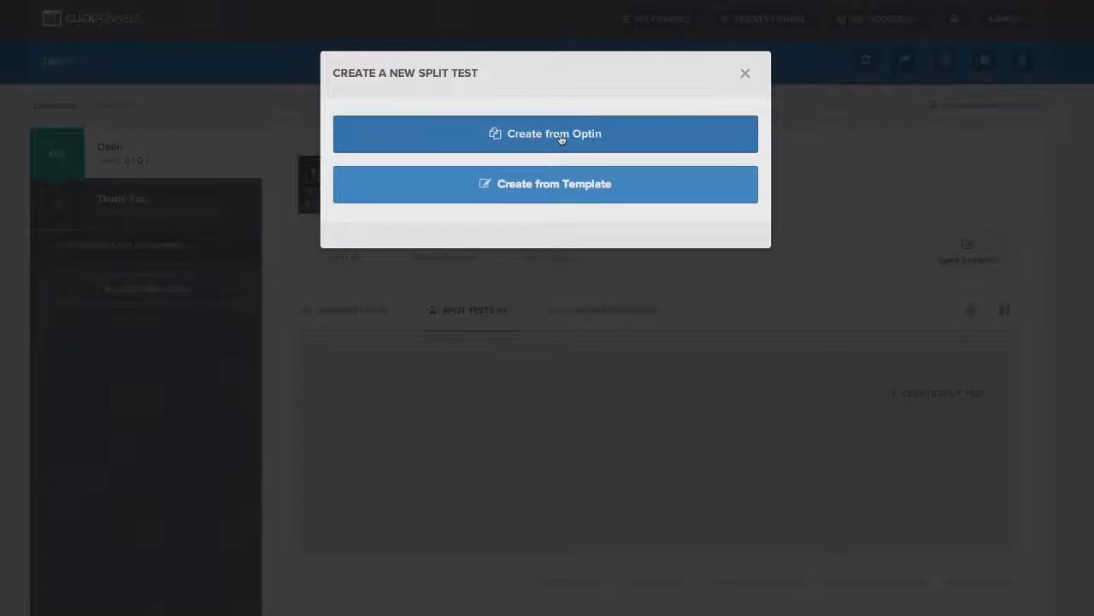
{"action": "left_click", "coordinate": [744, 73]}
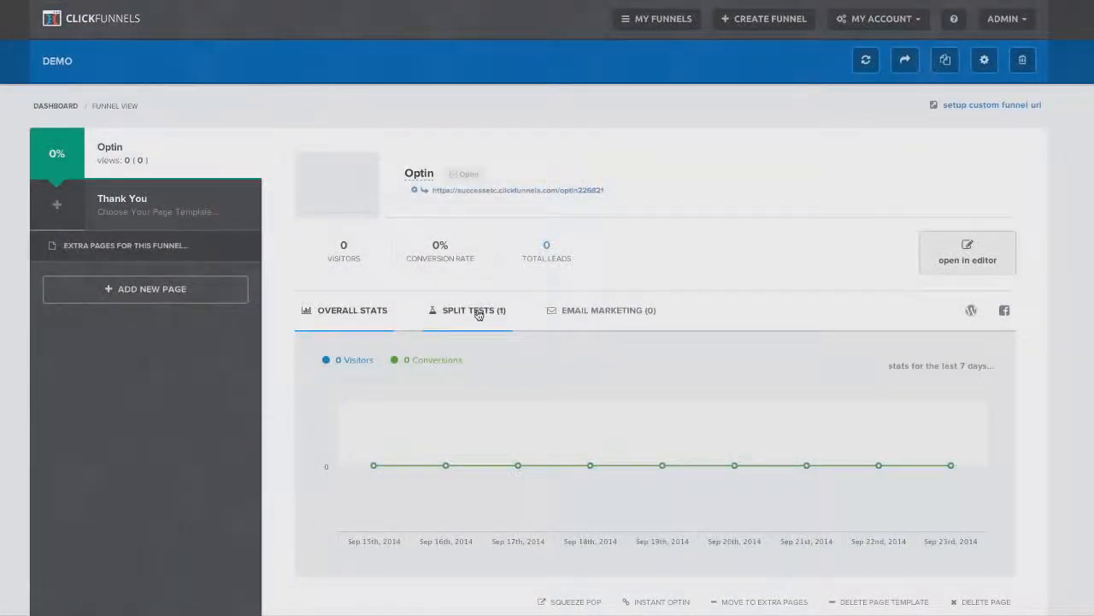
{"action": "left_click", "coordinate": [468, 310]}
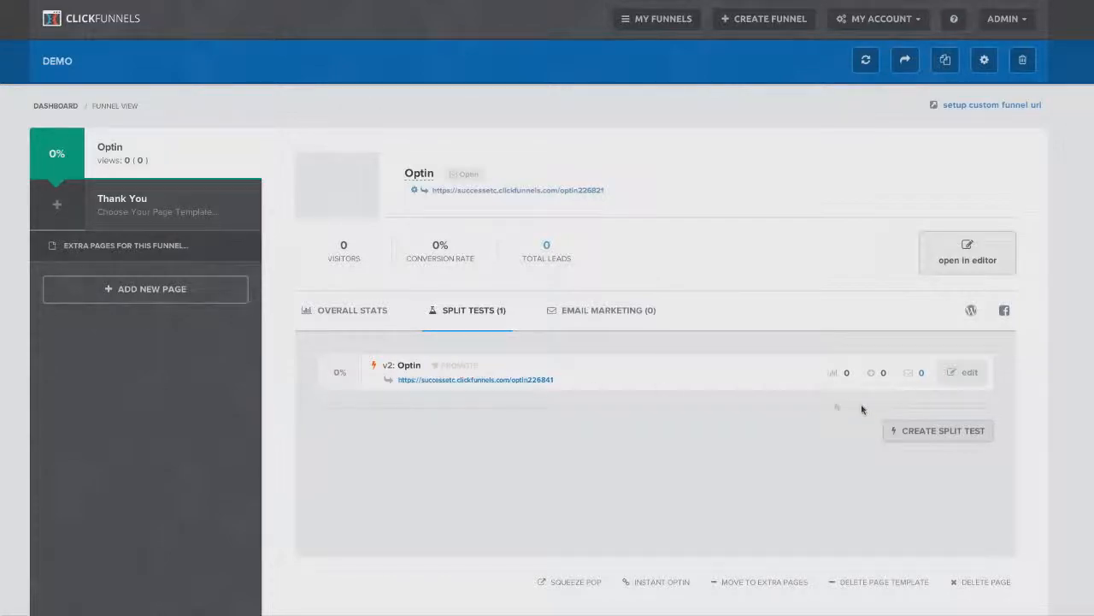
{"action": "left_click", "coordinate": [938, 430]}
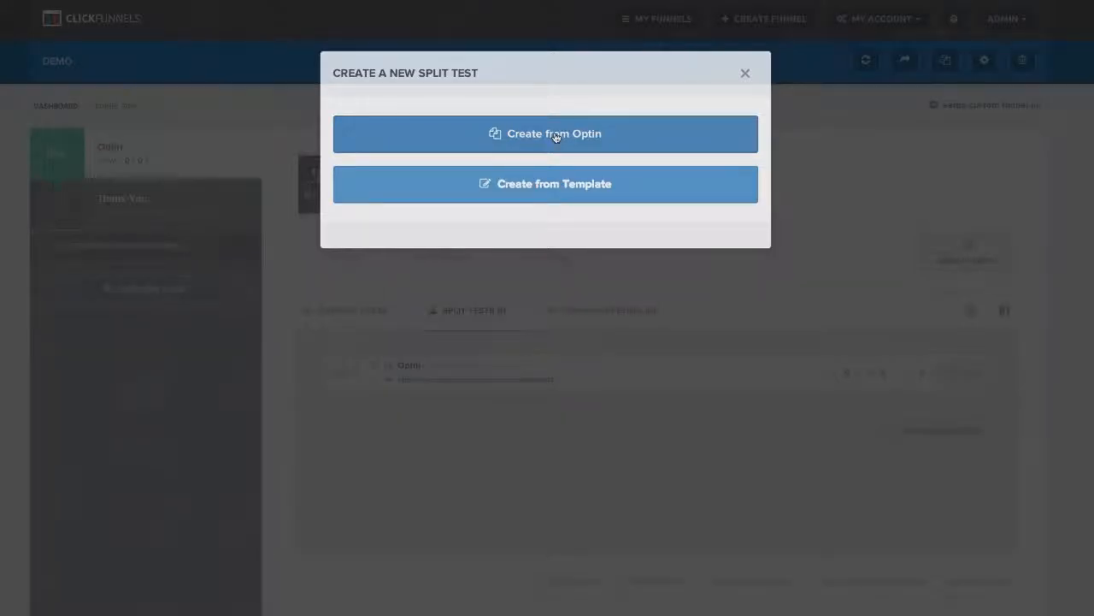
{"action": "left_click", "coordinate": [745, 72]}
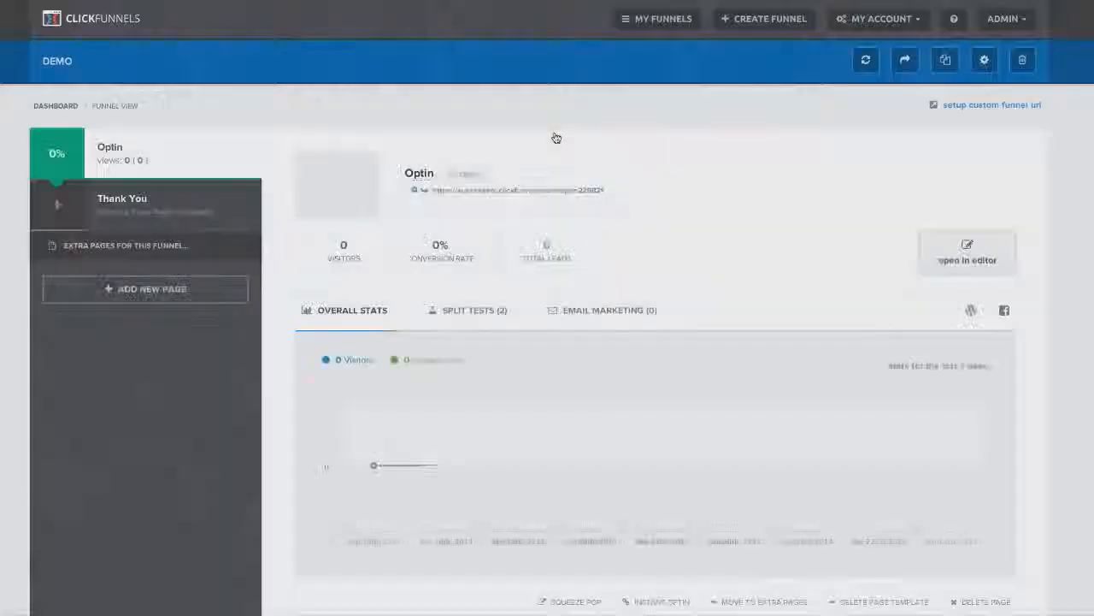
{"action": "left_click", "coordinate": [475, 310]}
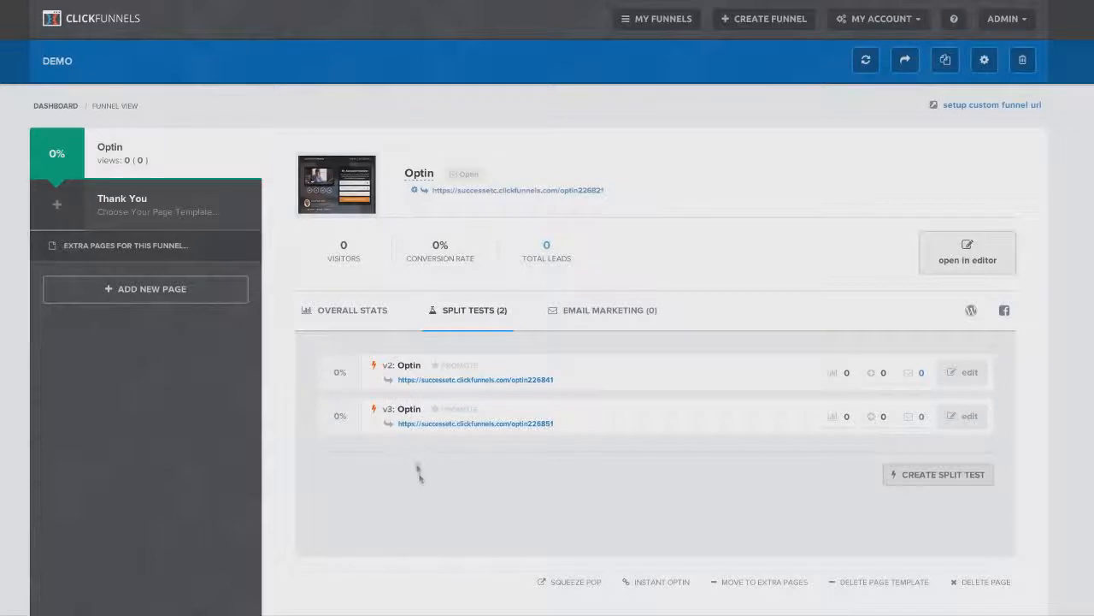
{"action": "mouse_move", "coordinate": [554, 461]}
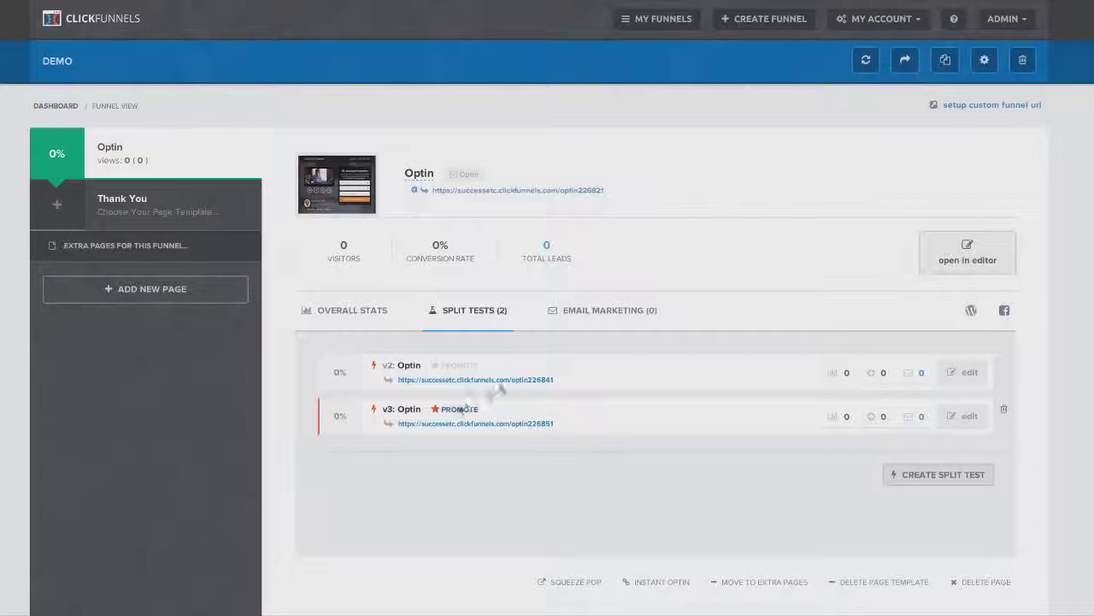
- Switch from the split tests to the Optin page's Email tab
{"action": "left_click", "coordinate": [603, 309]}
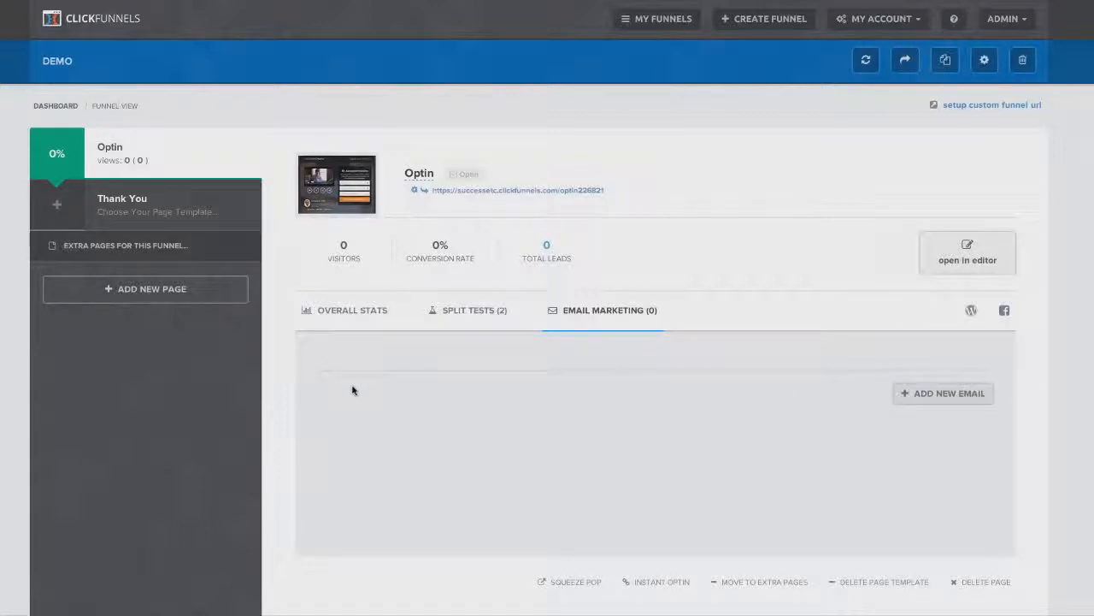
{"action": "mouse_move", "coordinate": [652, 418]}
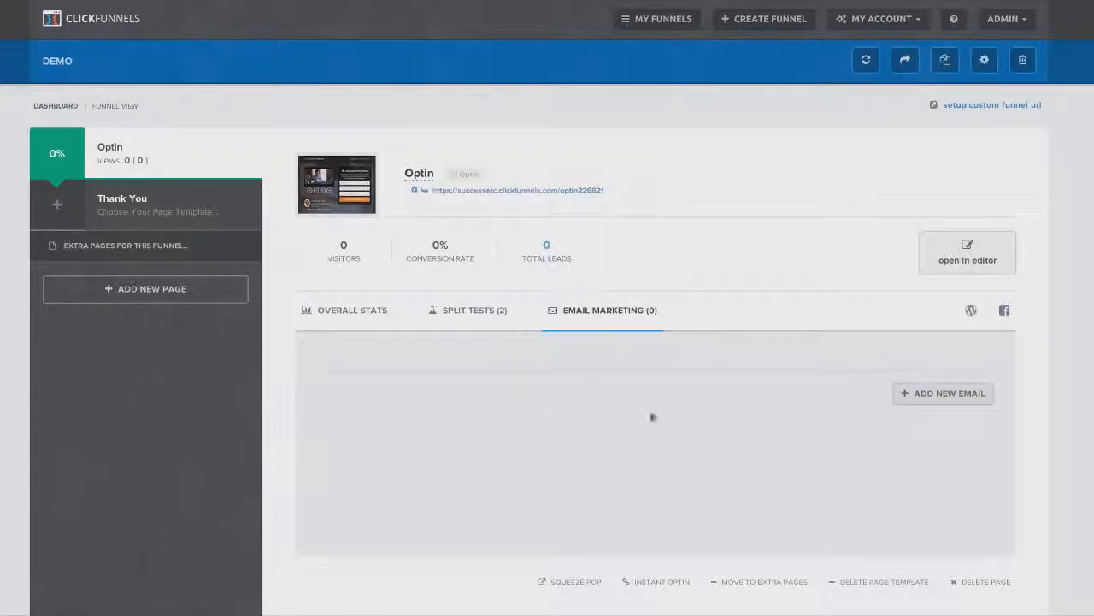
{"action": "mouse_move", "coordinate": [577, 454]}
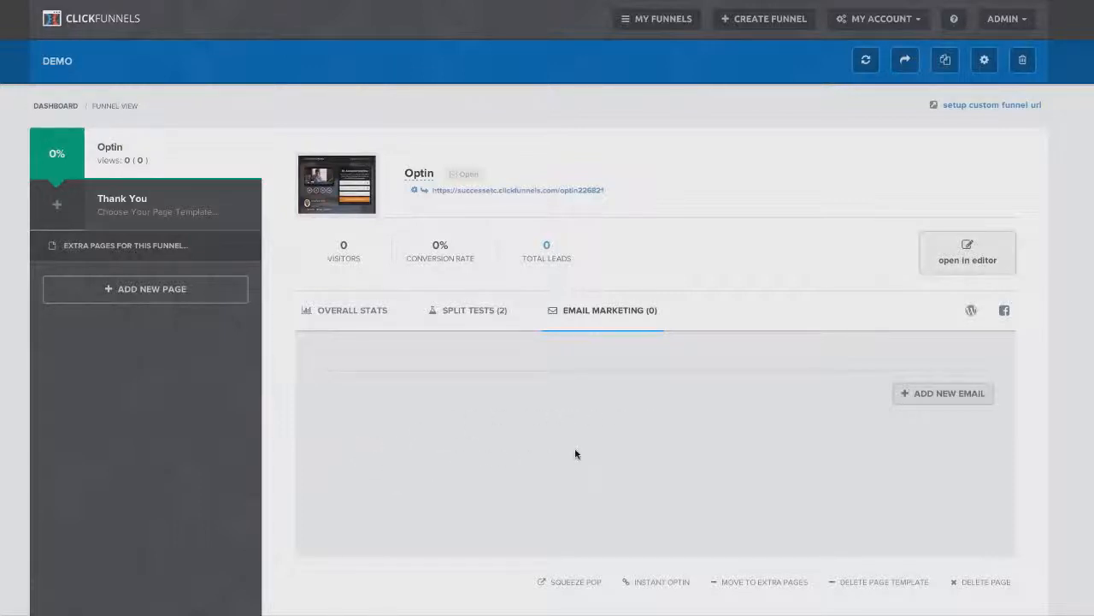
{"action": "mouse_move", "coordinate": [519, 418]}
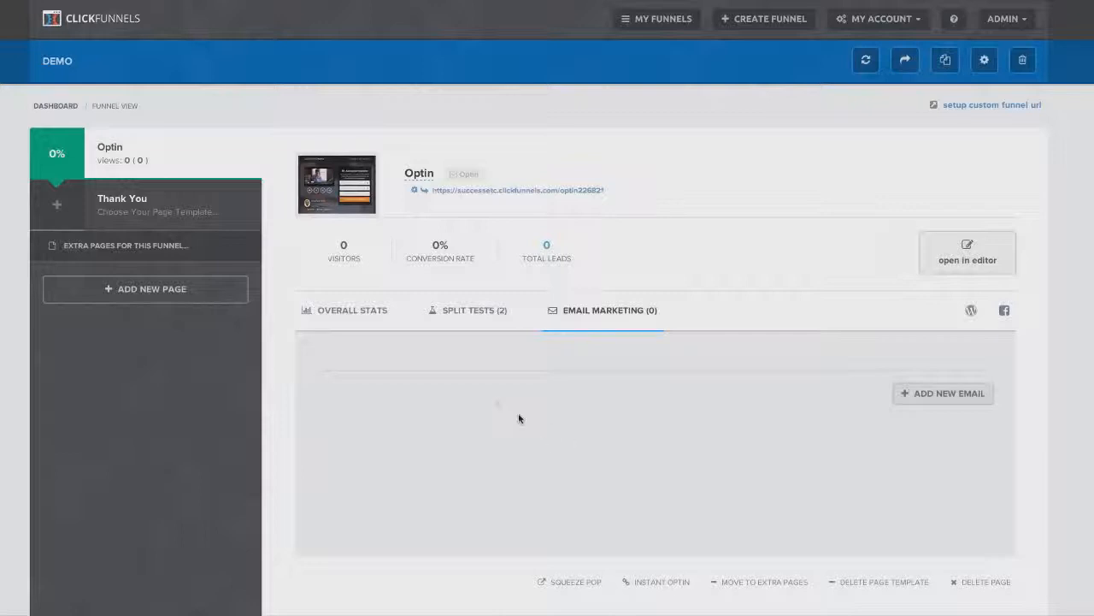
- Review the Optin page's Overall Stats and bring up its Squeeze Pop embed code
{"action": "left_click", "coordinate": [351, 309]}
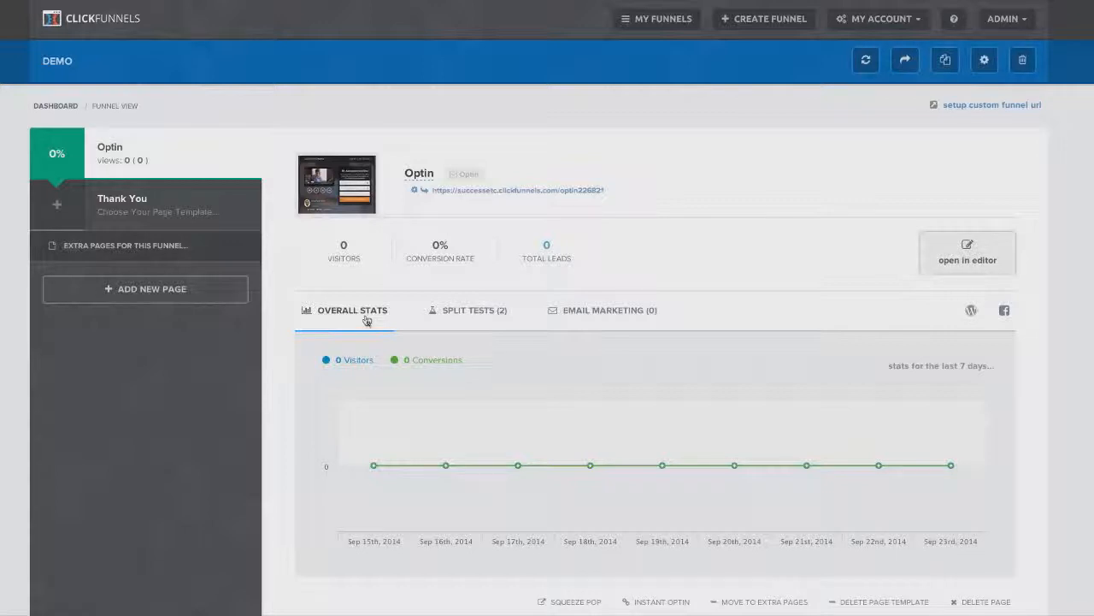
{"action": "mouse_move", "coordinate": [516, 464]}
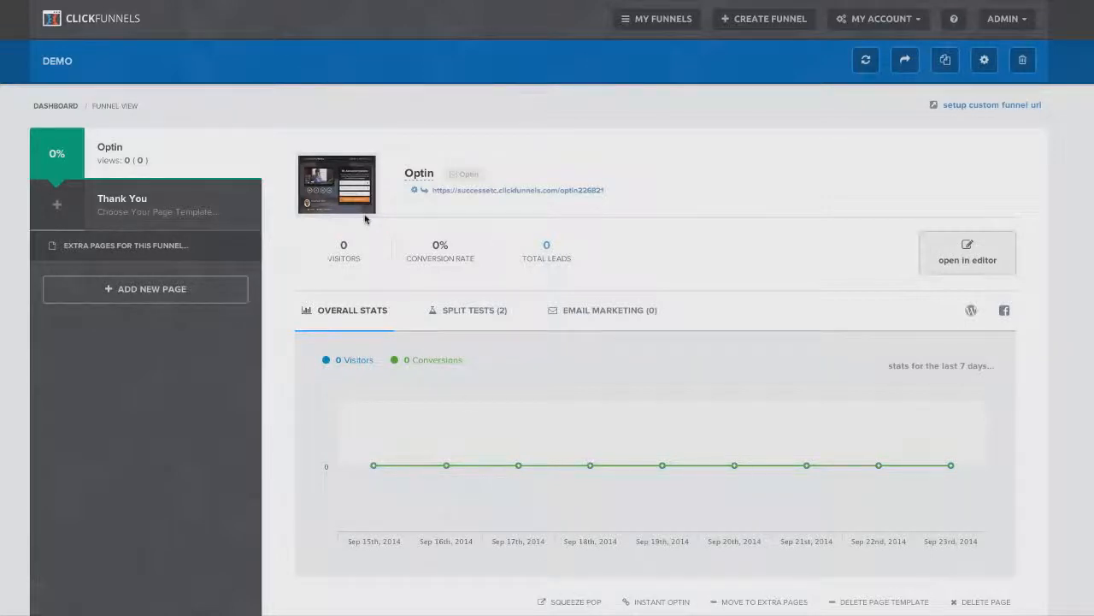
{"action": "mouse_move", "coordinate": [446, 465]}
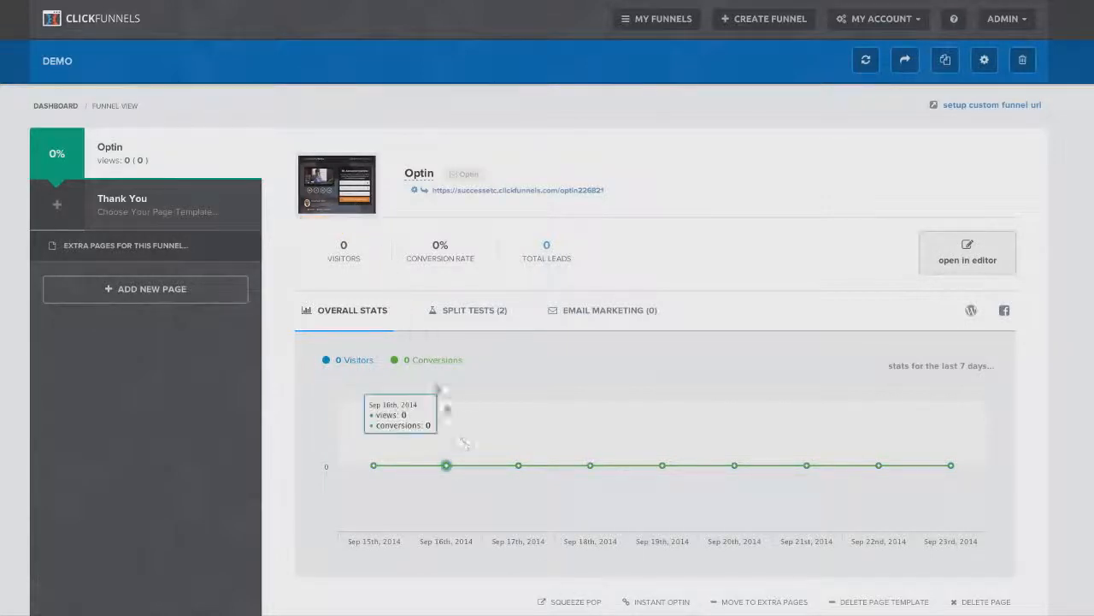
{"action": "left_click", "coordinate": [575, 601]}
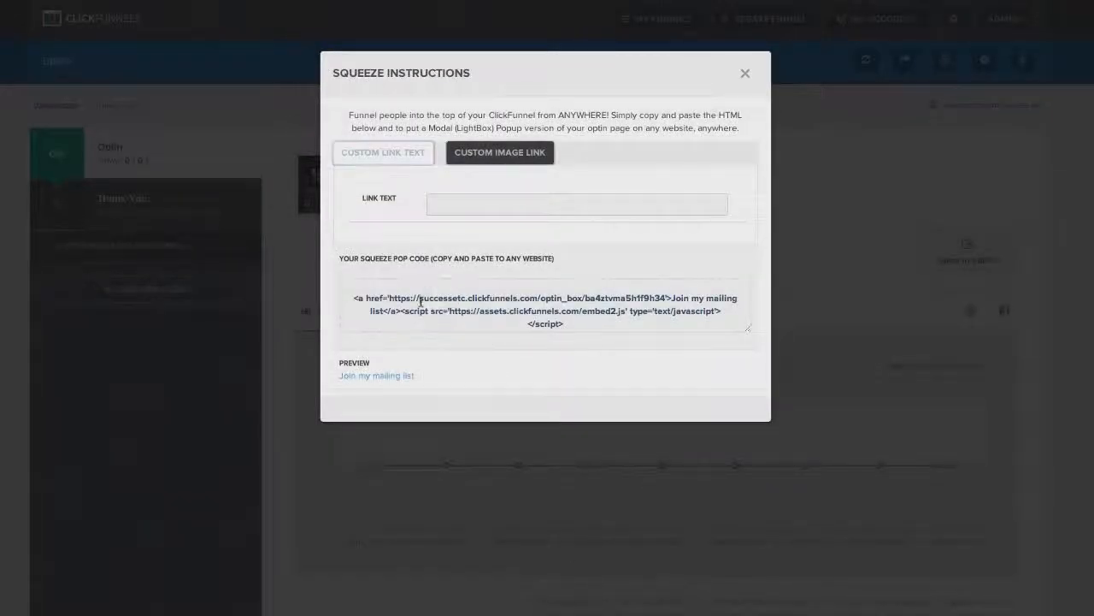
- Copy the text-link code, switch to the Register Now image link, copy that code, and close
{"action": "triple_click", "coordinate": [543, 310]}
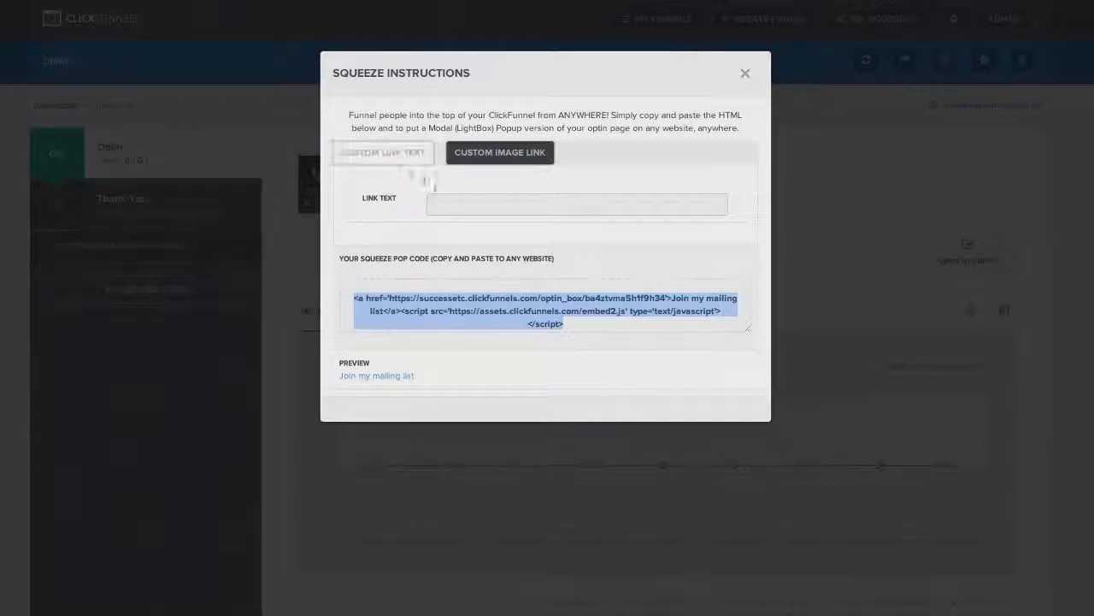
{"action": "left_click", "coordinate": [383, 152]}
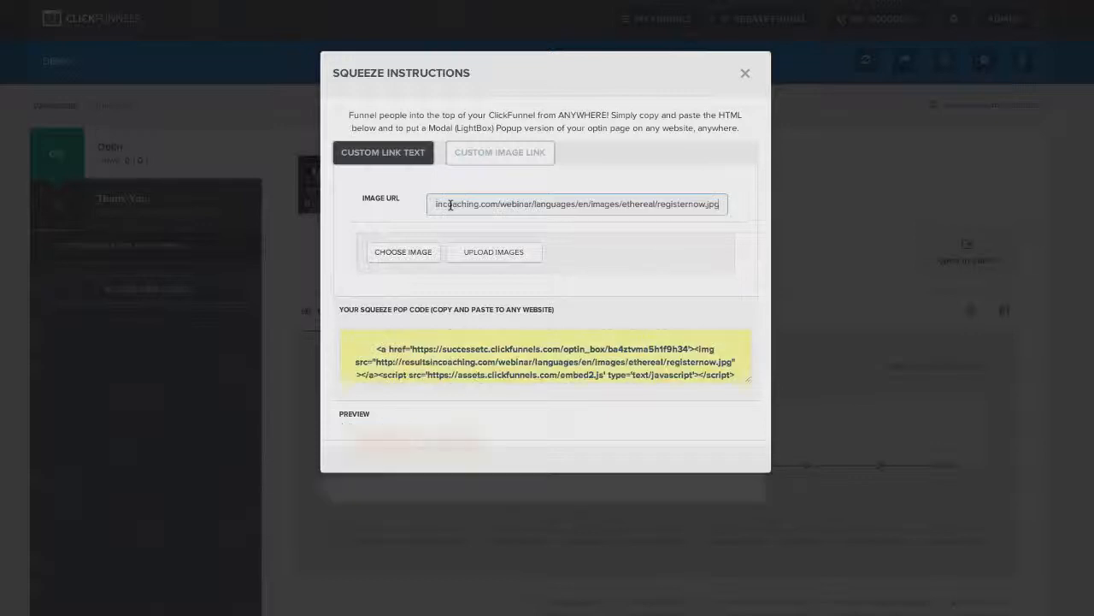
{"action": "triple_click", "coordinate": [545, 361]}
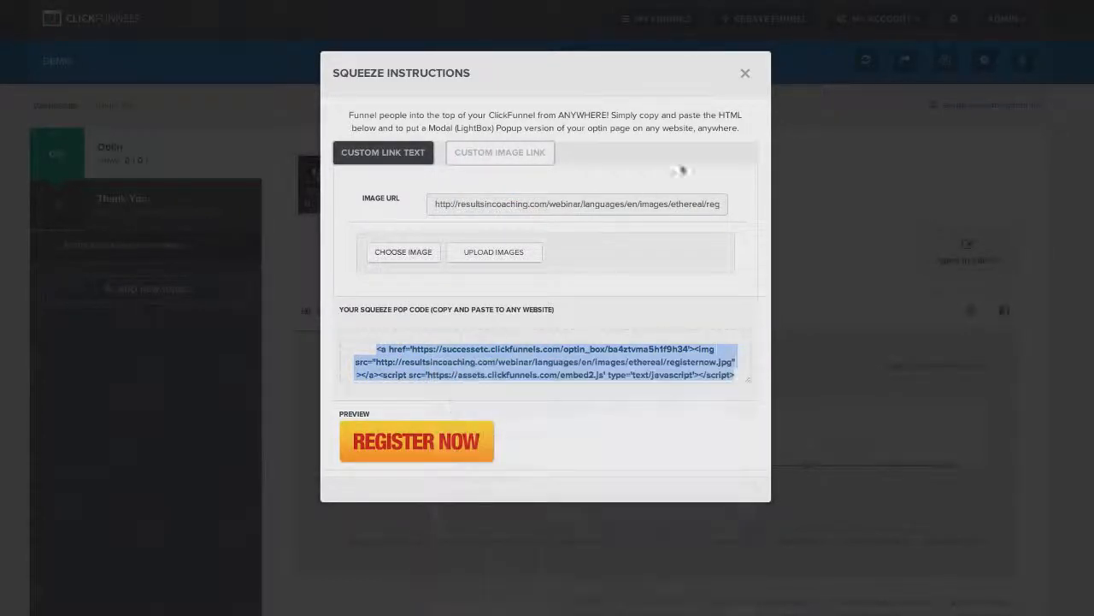
{"action": "left_click", "coordinate": [745, 73]}
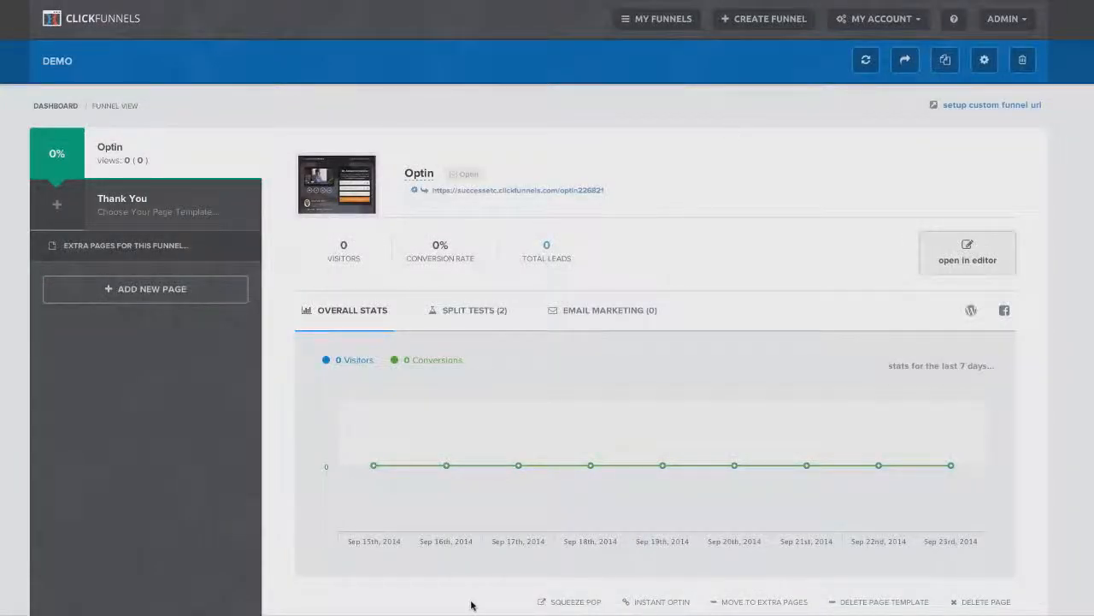
{"action": "mouse_move", "coordinate": [805, 465]}
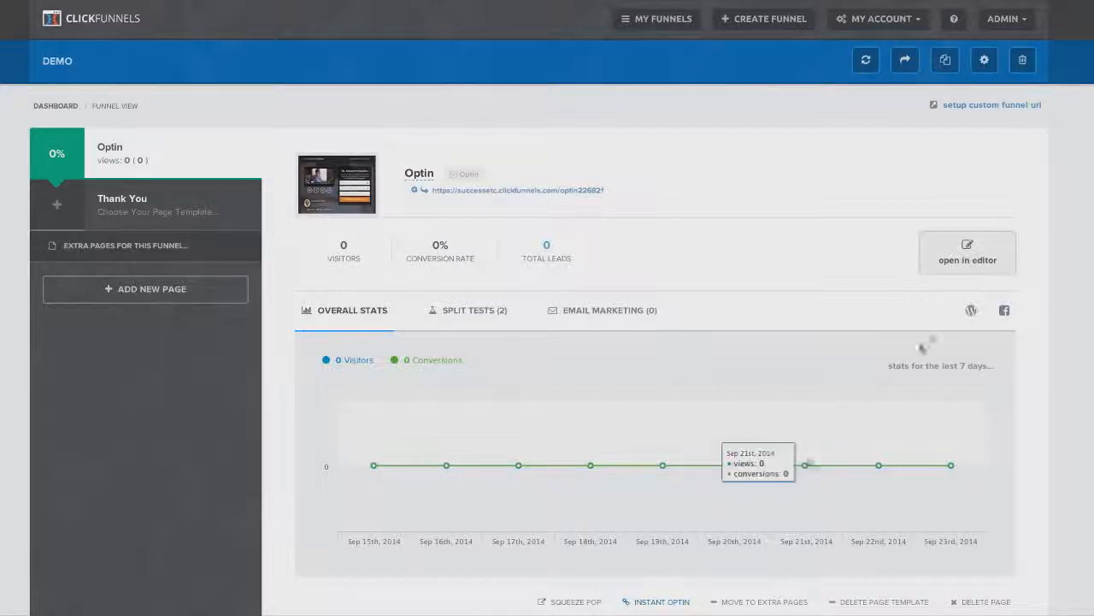
{"action": "mouse_move", "coordinate": [1004, 310]}
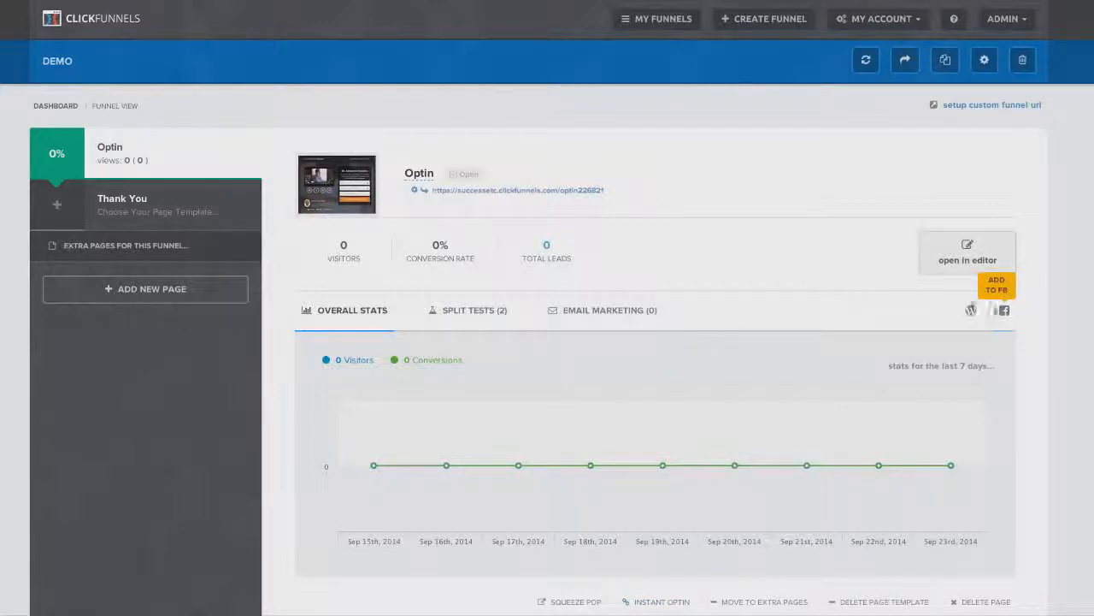
{"action": "mouse_move", "coordinate": [833, 267]}
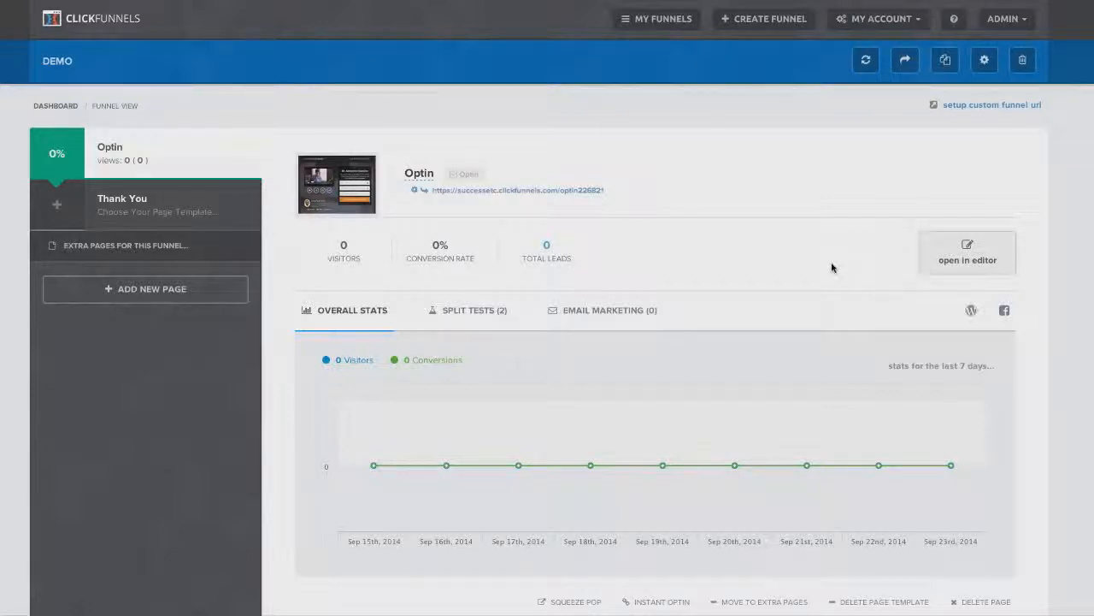
- Start a new funnel, reaching the Create New Funnel screen listing funnel types
{"action": "left_click", "coordinate": [763, 18]}
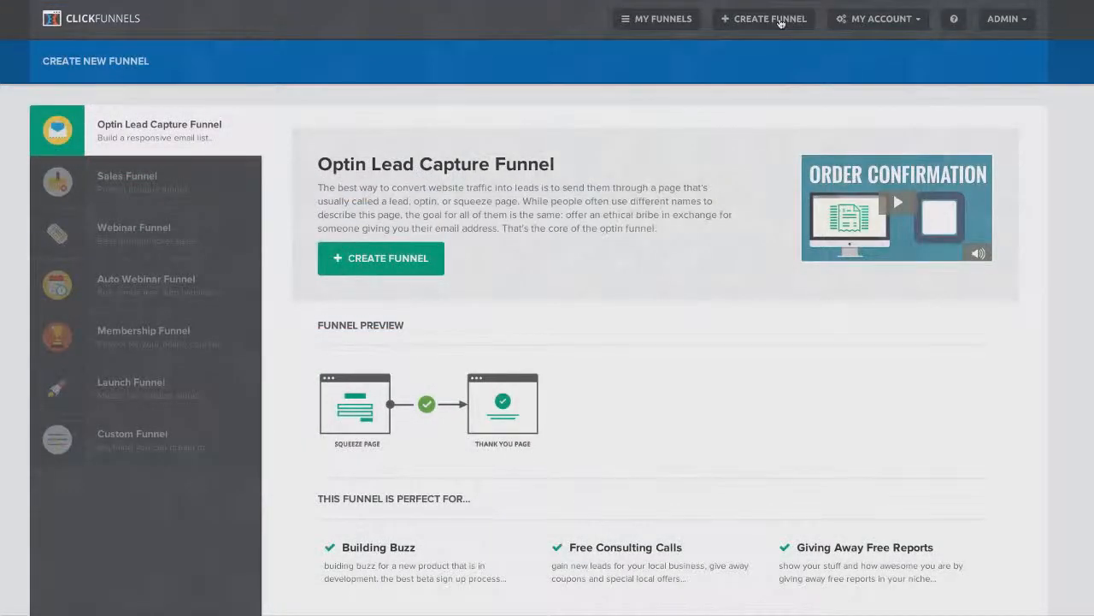
{"action": "mouse_move", "coordinate": [242, 74]}
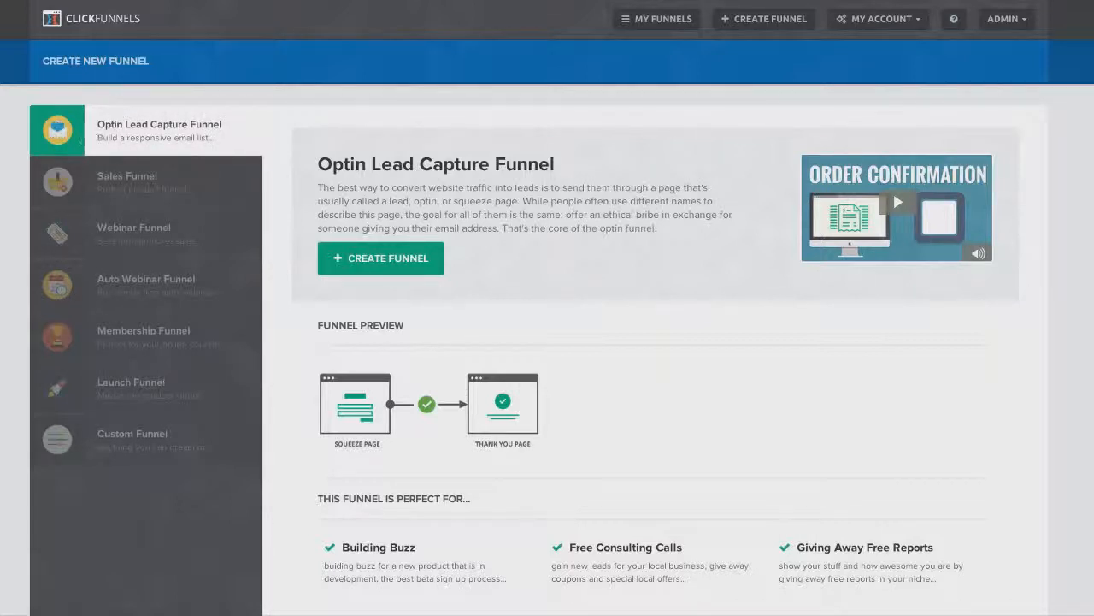
{"action": "mouse_move", "coordinate": [67, 220]}
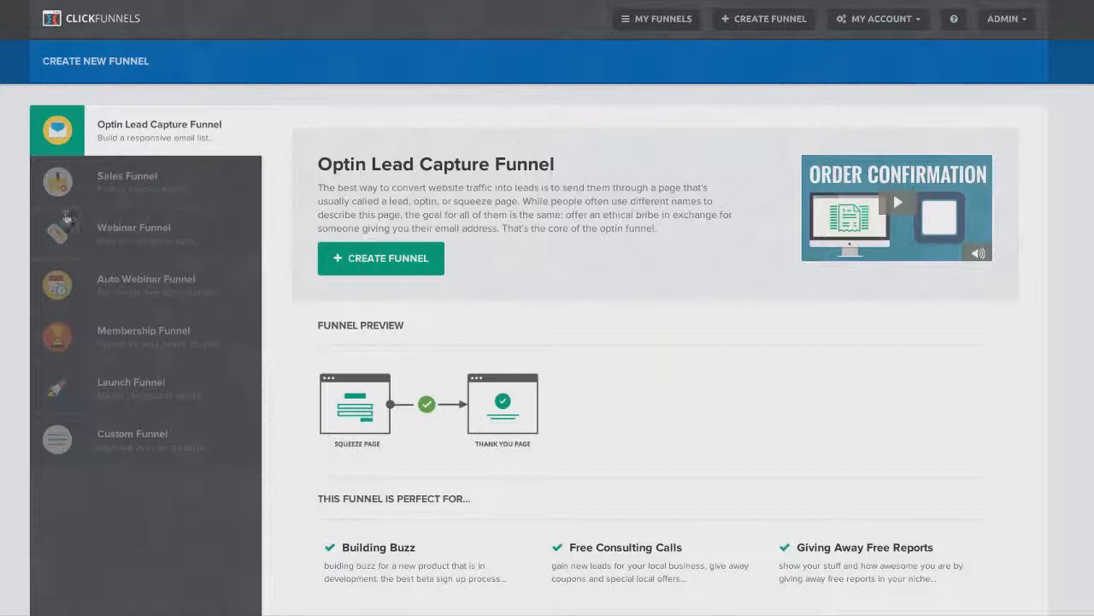
{"action": "mouse_move", "coordinate": [198, 132]}
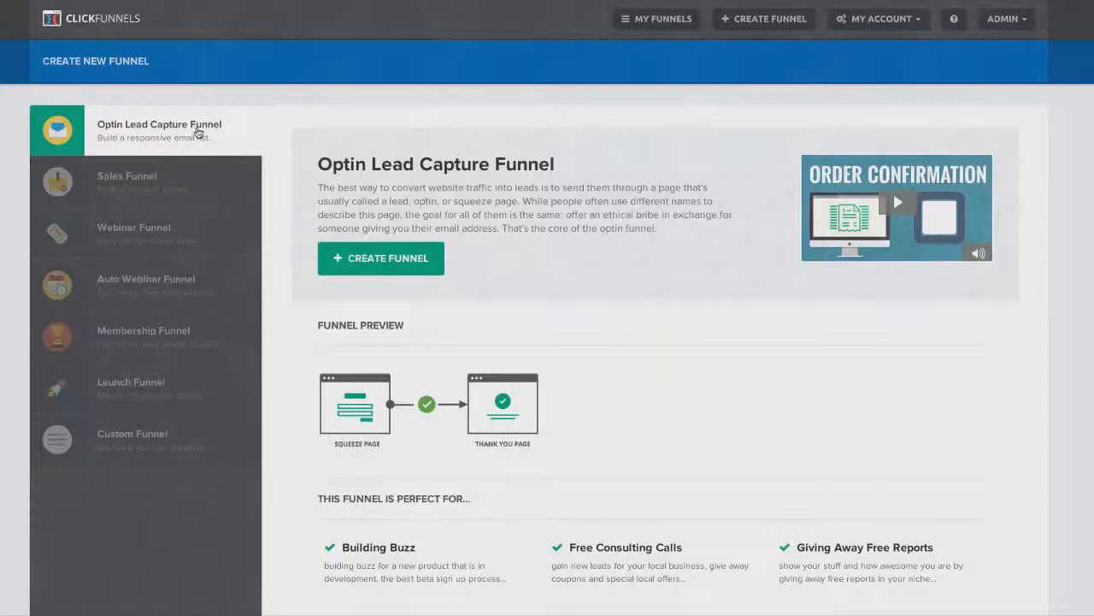
{"action": "mouse_move", "coordinate": [158, 182]}
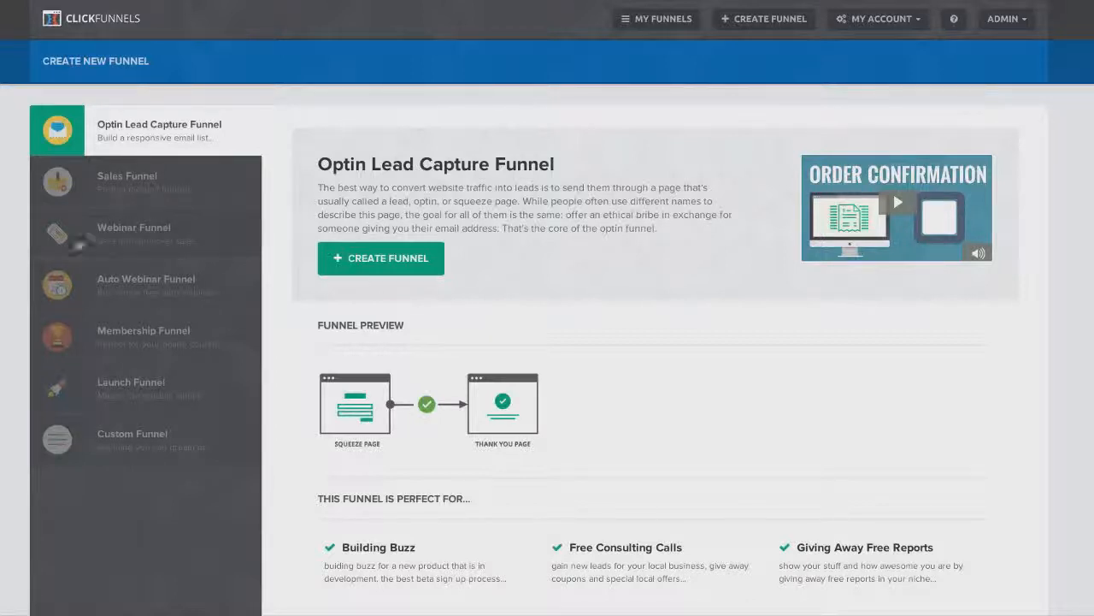
{"action": "mouse_move", "coordinate": [212, 278]}
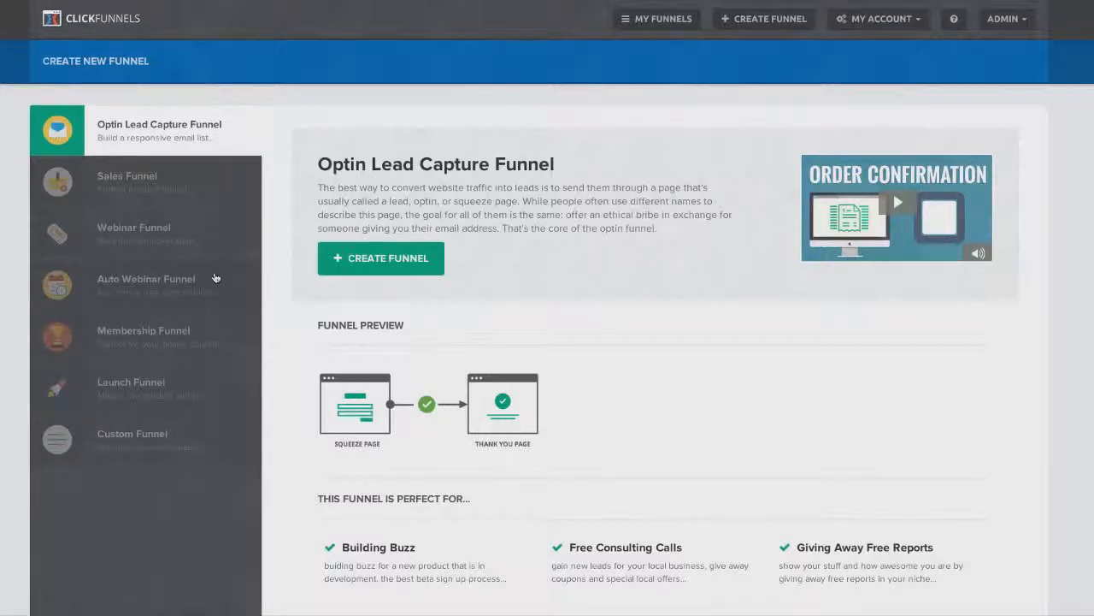
{"action": "mouse_move", "coordinate": [227, 335]}
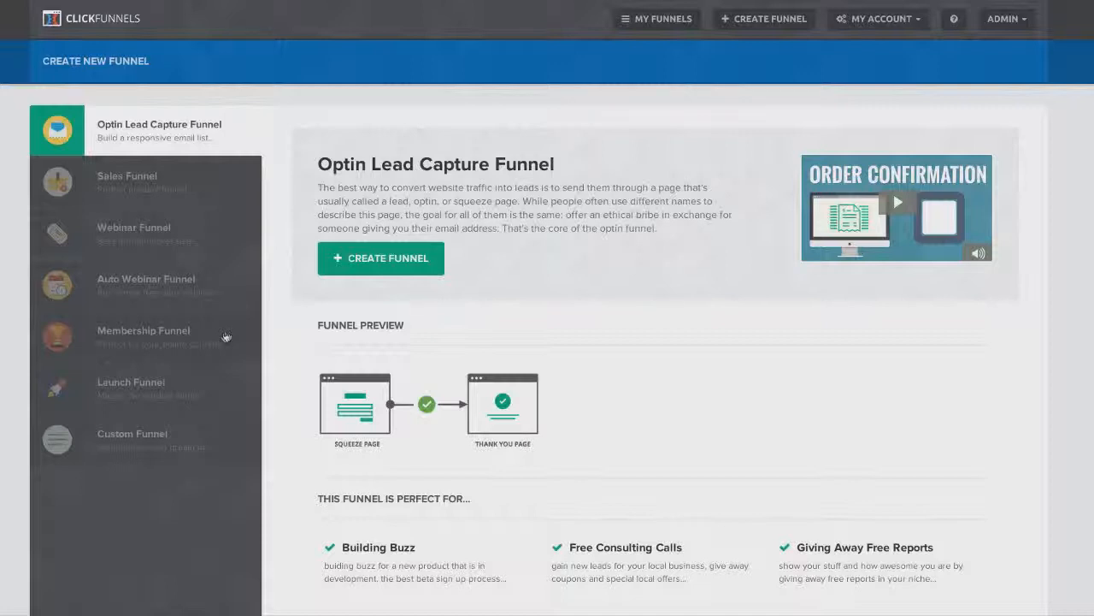
{"action": "mouse_move", "coordinate": [192, 387]}
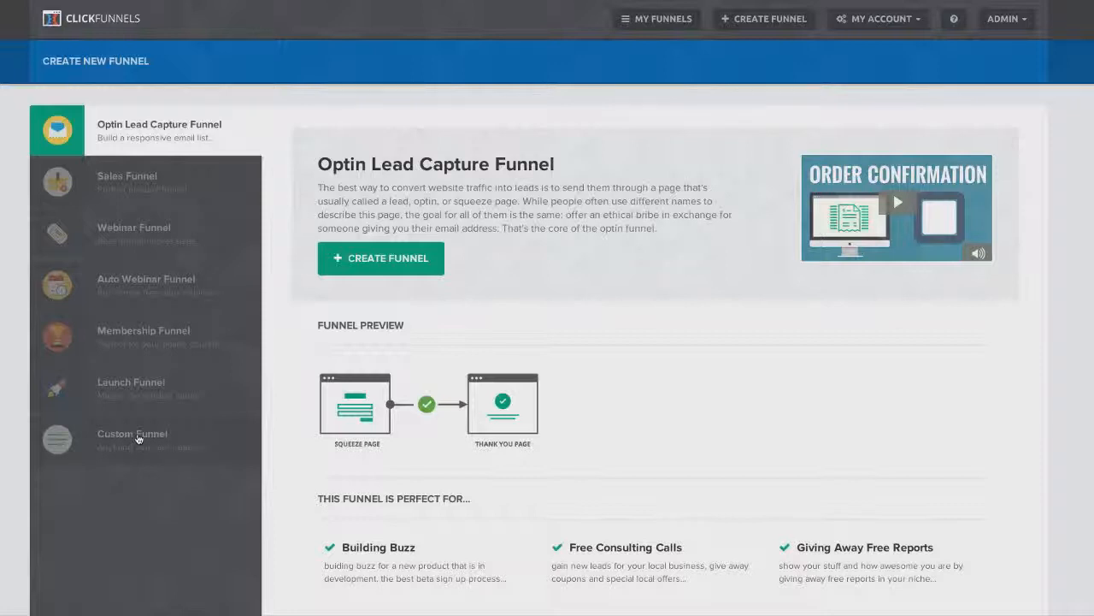
{"action": "mouse_move", "coordinate": [169, 139]}
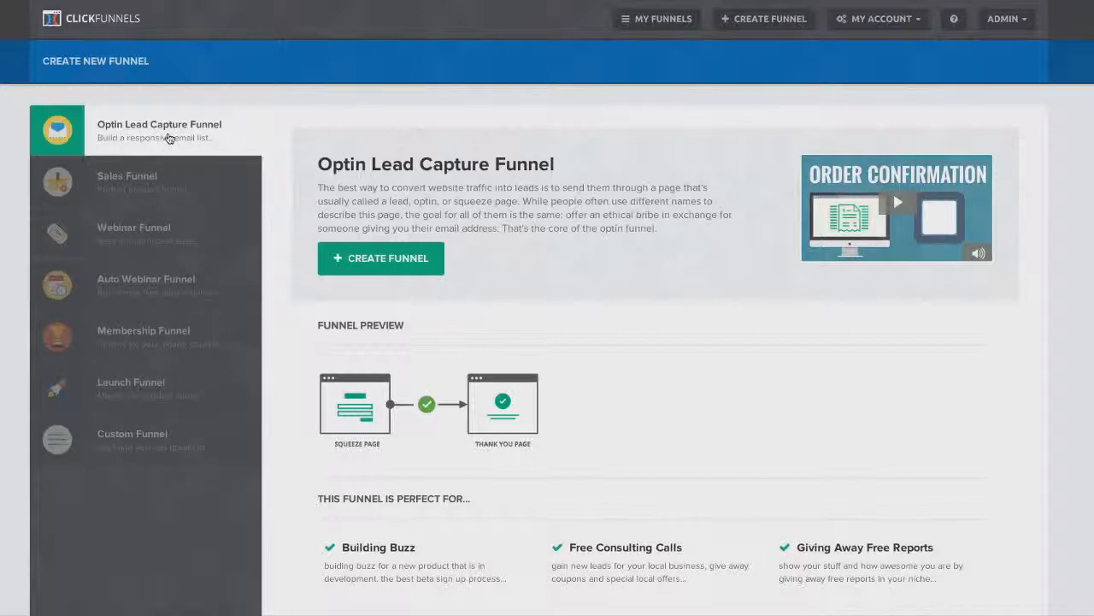